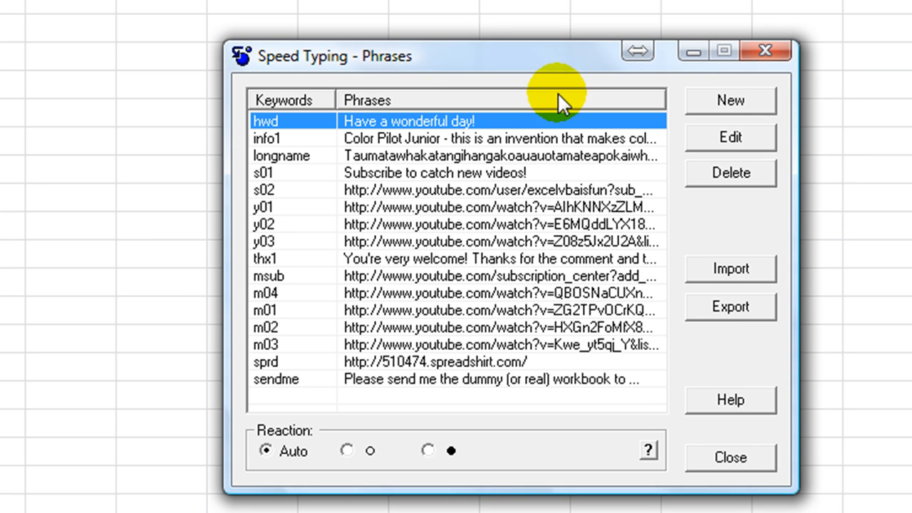
{"action": "mouse_move", "coordinate": [317, 64]}
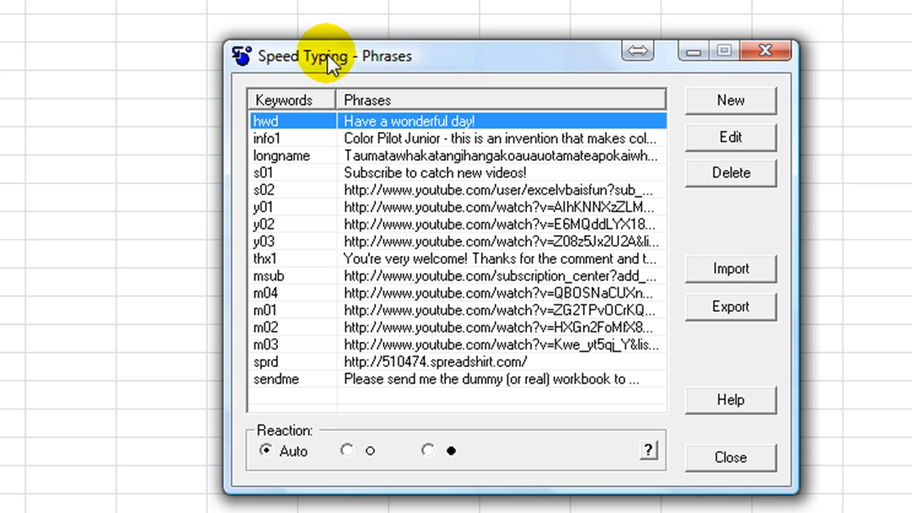
{"action": "mouse_move", "coordinate": [327, 64]}
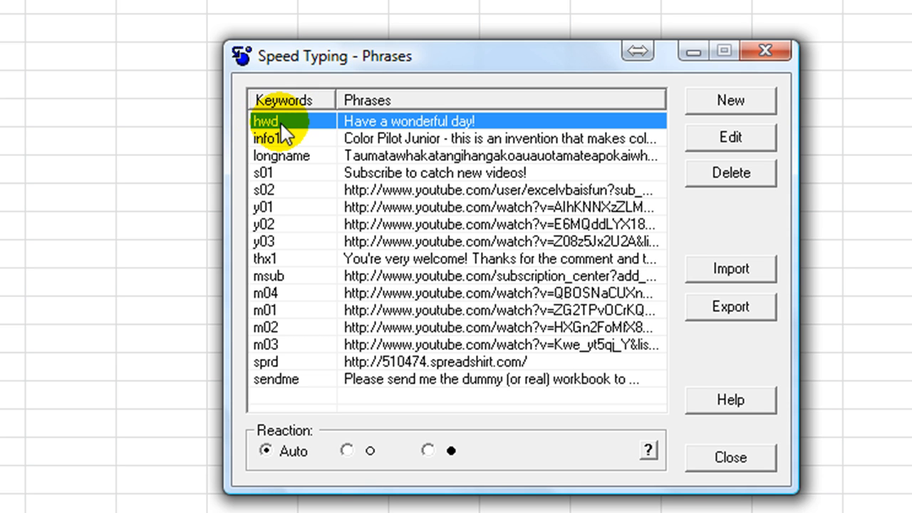
{"action": "mouse_move", "coordinate": [264, 150]}
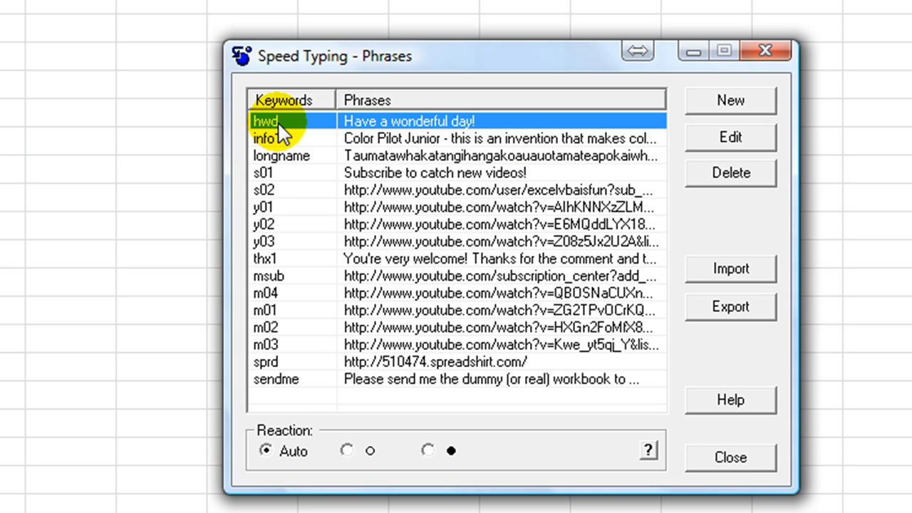
{"action": "mouse_move", "coordinate": [385, 131]}
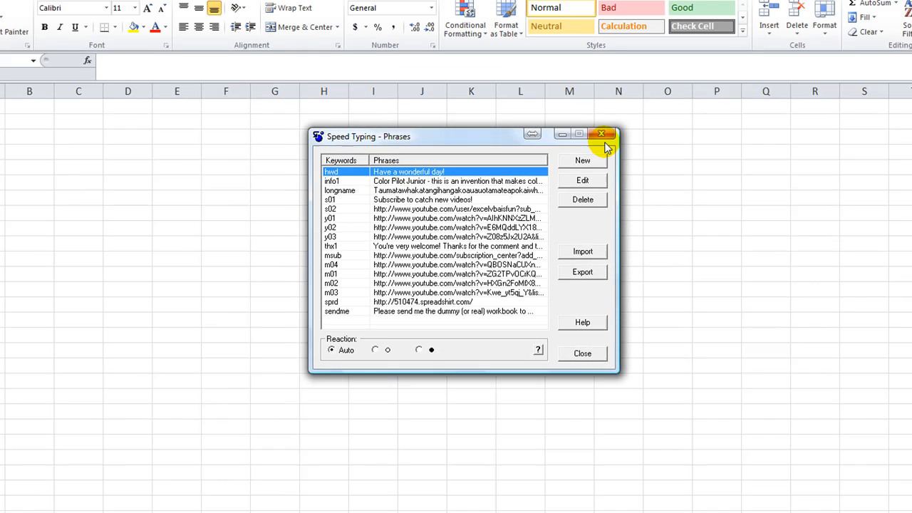
Step: Close the Phrases window and enter hwd in cell A1 of the Excel sheet
{"action": "left_click", "coordinate": [602, 134]}
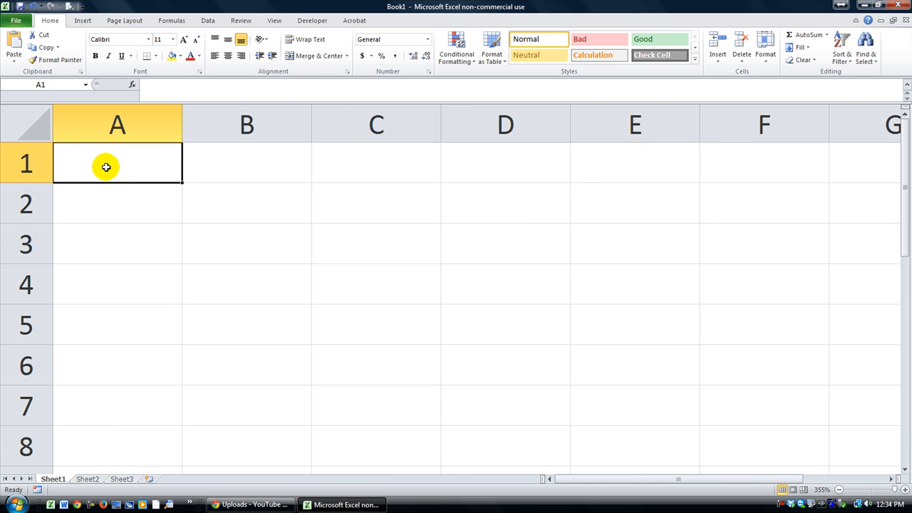
{"action": "type", "text": "hwd"}
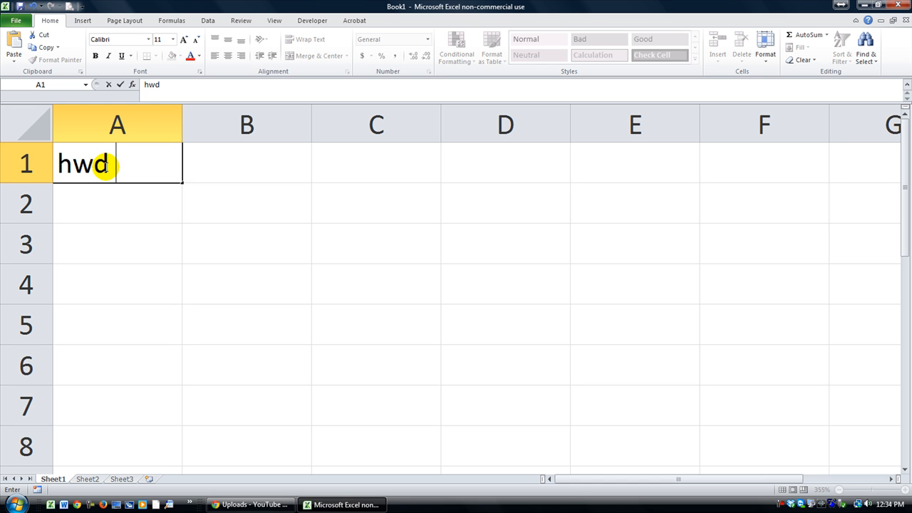
{"action": "left_click", "coordinate": [117, 244]}
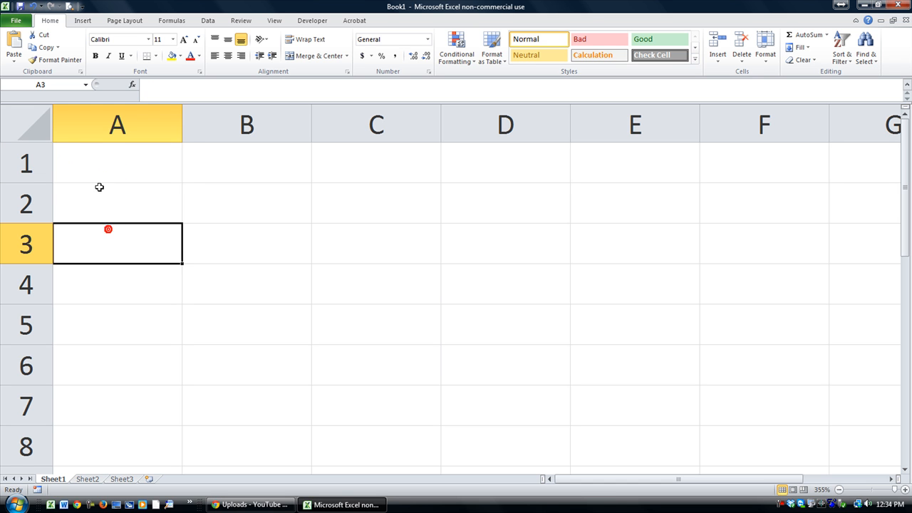
Step: Re-edit A1 so the hwd keyword expands into 'Have a wonderful day!'
{"action": "double_click", "coordinate": [117, 162]}
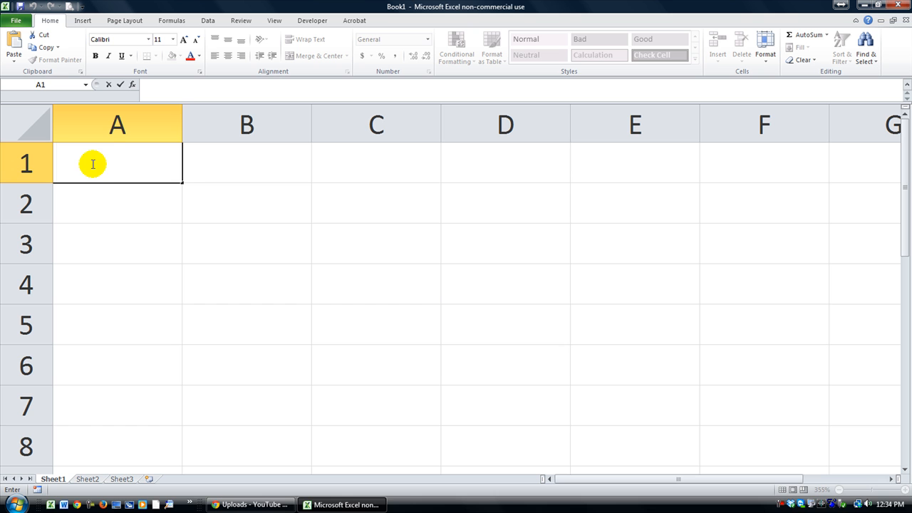
{"action": "mouse_move", "coordinate": [153, 135]}
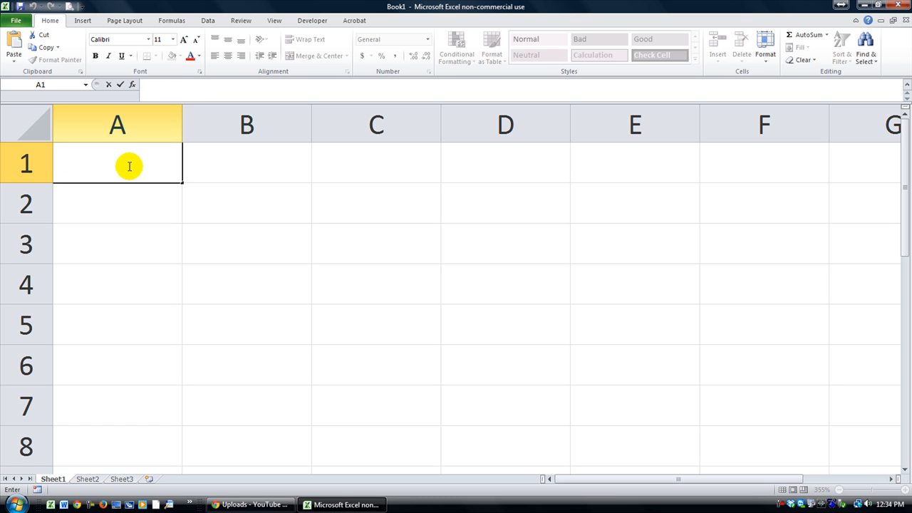
{"action": "type", "text": "h"}
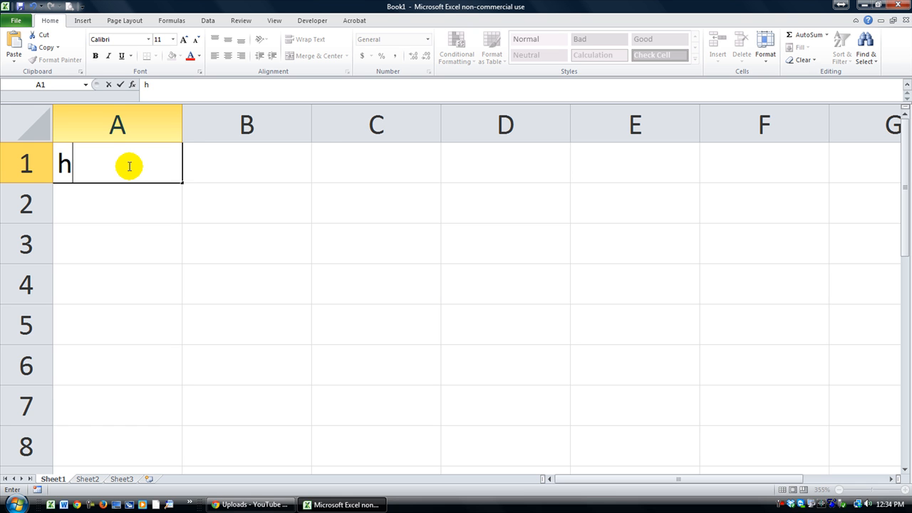
{"action": "type", "text": "Have a wonderful day!"}
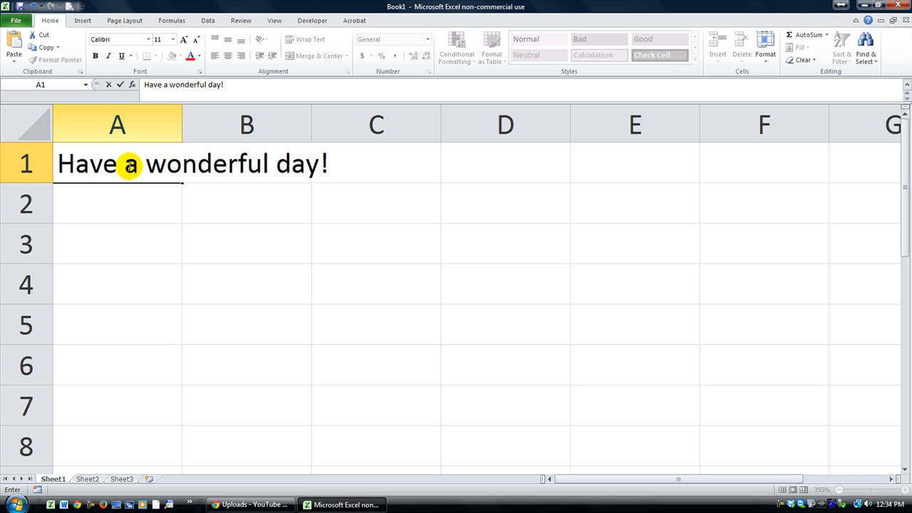
{"action": "mouse_move", "coordinate": [268, 163]}
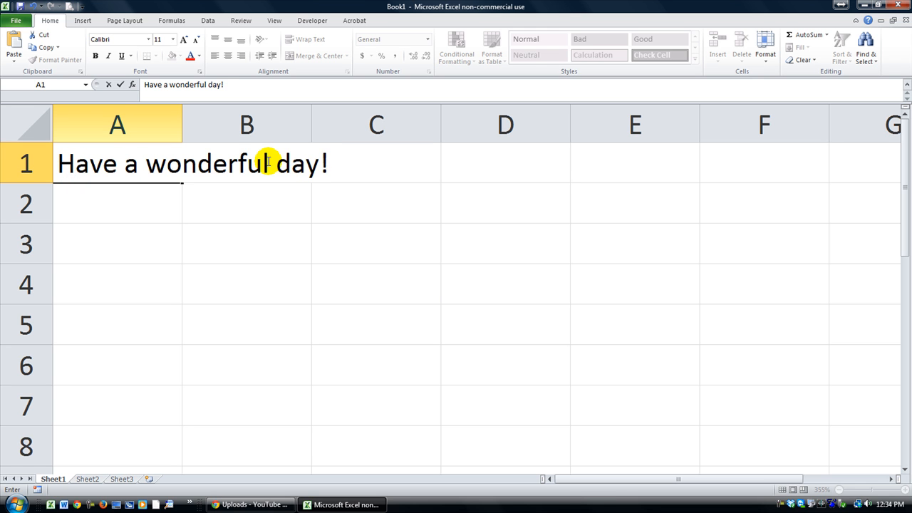
Step: Move to A2 and expand info1 into the multi-line product descriptions, including Print Pilot
{"action": "key", "text": "Return"}
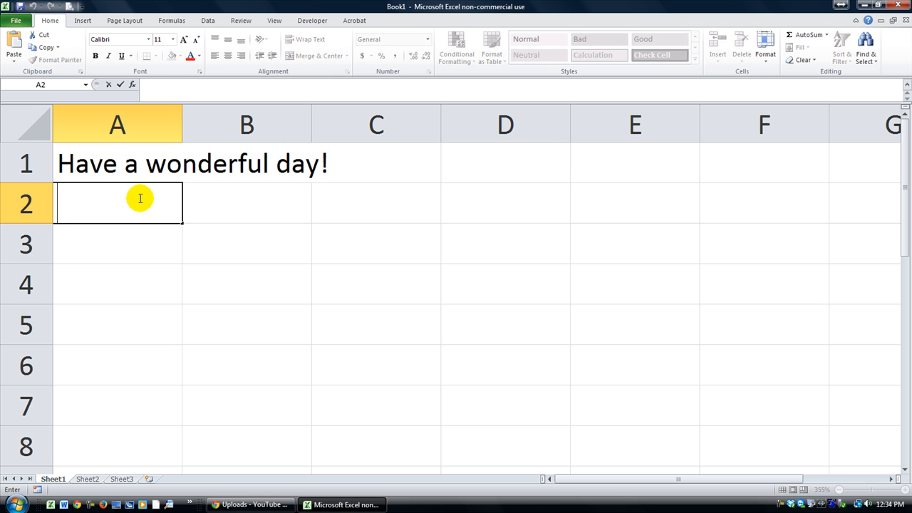
{"action": "type", "text": "info1"}
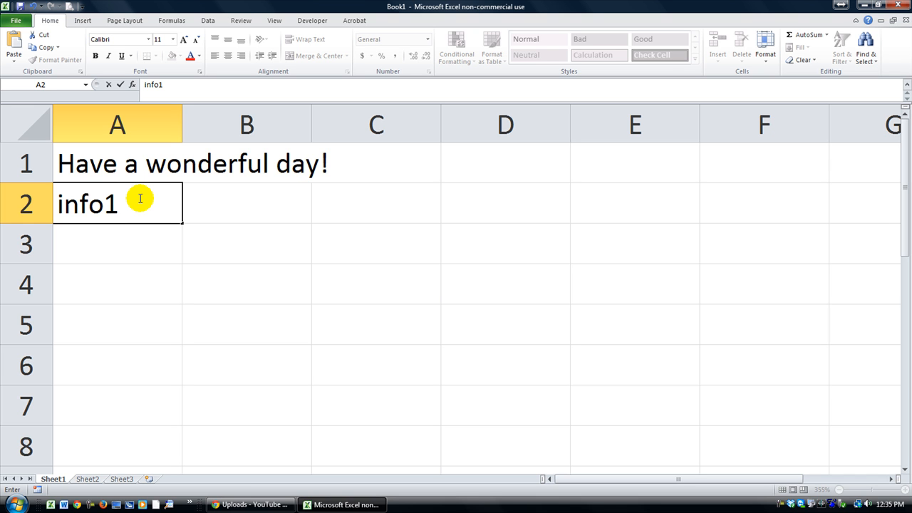
{"action": "mouse_move", "coordinate": [111, 205]}
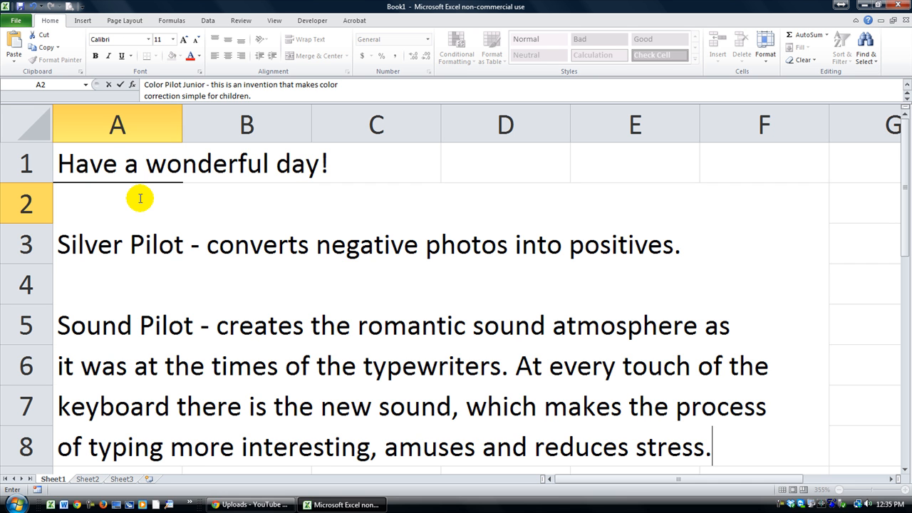
{"action": "mouse_move", "coordinate": [179, 282]}
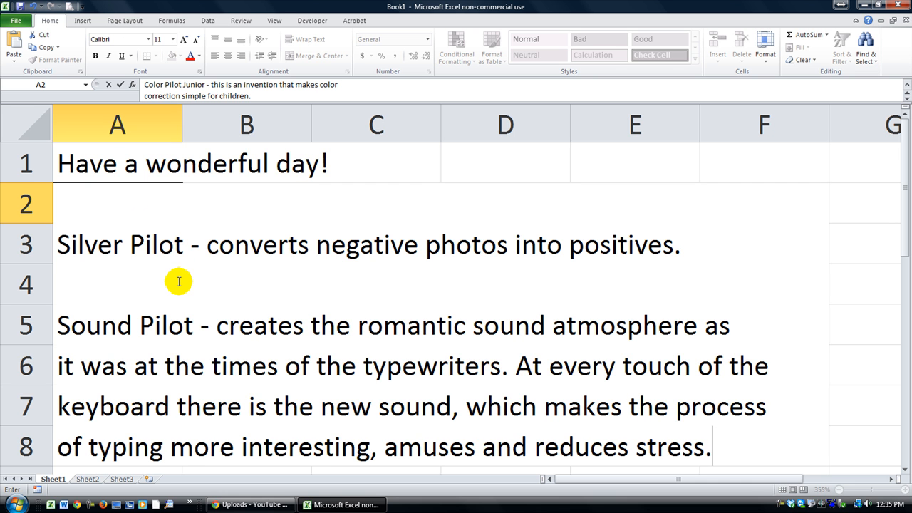
{"action": "mouse_move", "coordinate": [66, 243]}
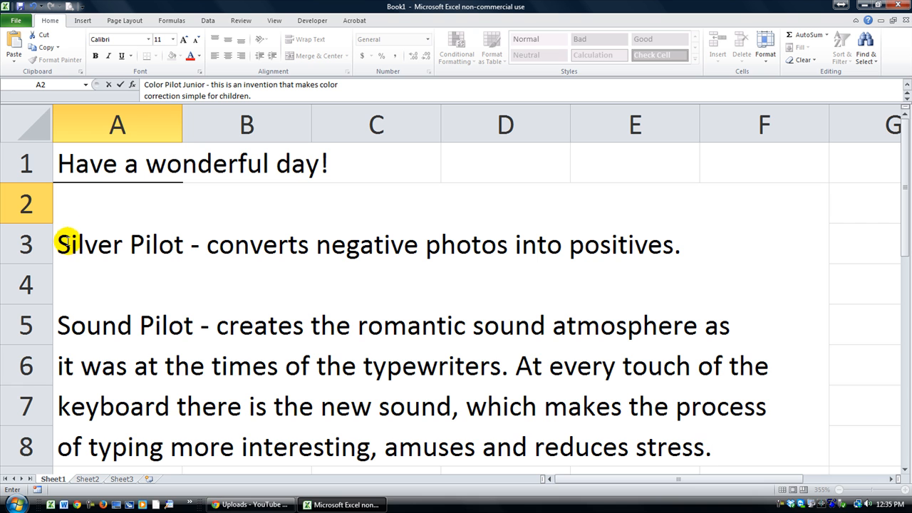
{"action": "mouse_move", "coordinate": [233, 251]}
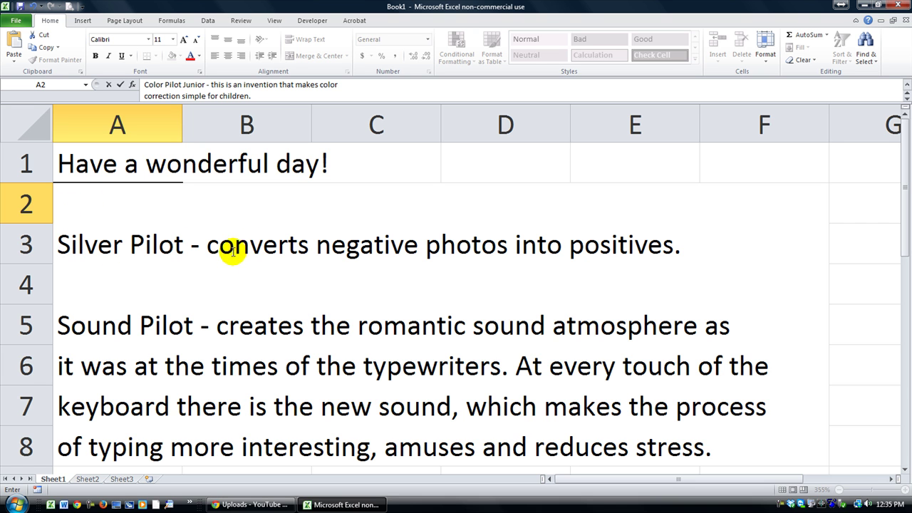
{"action": "scroll", "scroll_direction": "down", "scroll_amount": 3}
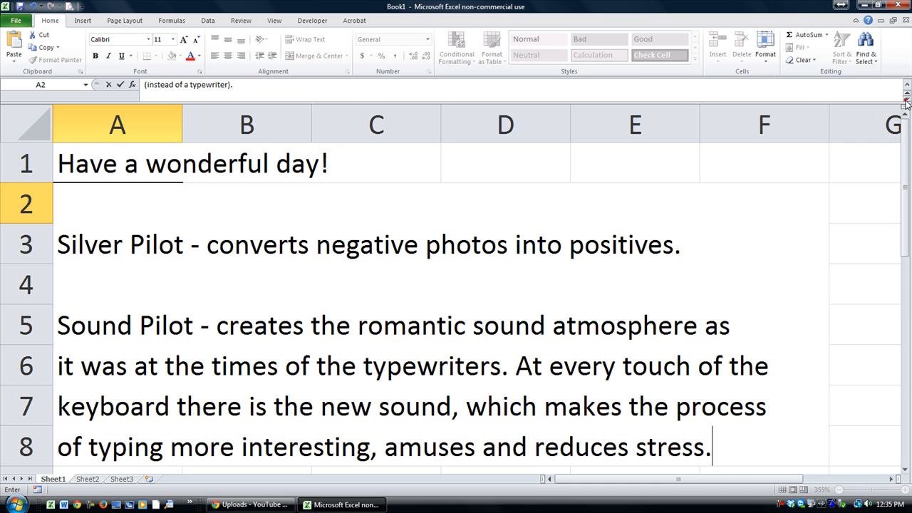
{"action": "type", "text": "Print Pilot - software for quick and easy printing graphic images on the printer."}
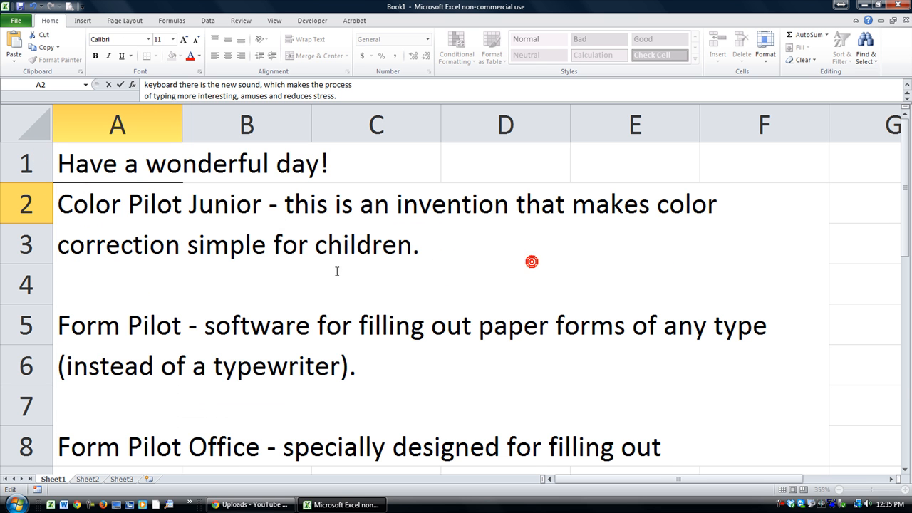
{"action": "mouse_move", "coordinate": [843, 268]}
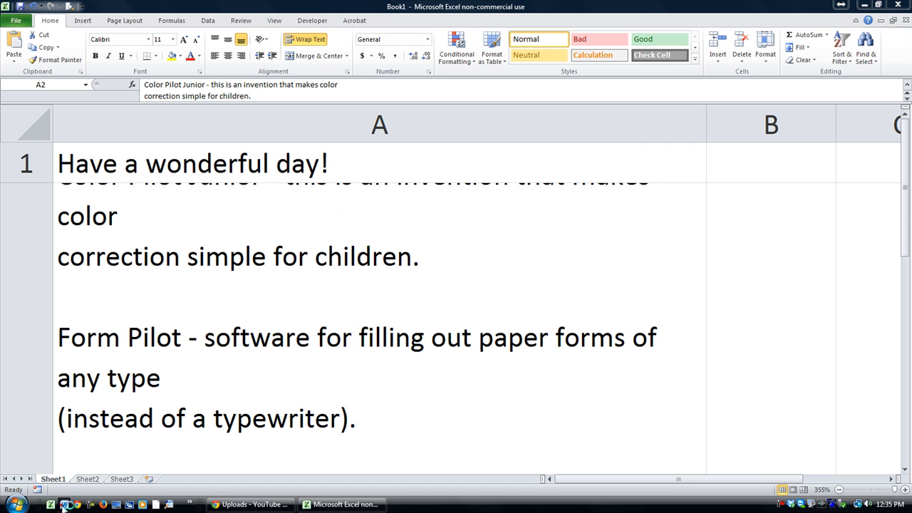
Step: Bring up a blank Word document and expand the Info keyword, scrolling through the result
{"action": "left_click", "coordinate": [64, 505]}
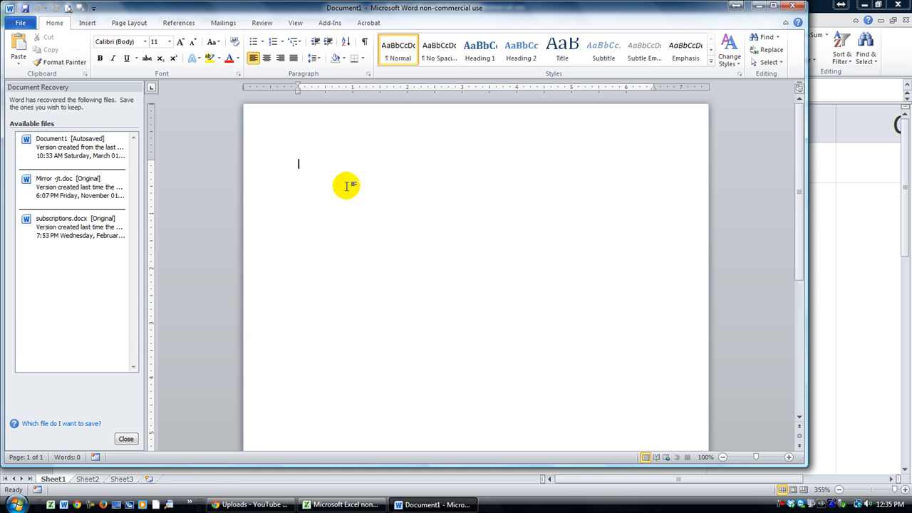
{"action": "mouse_move", "coordinate": [333, 228]}
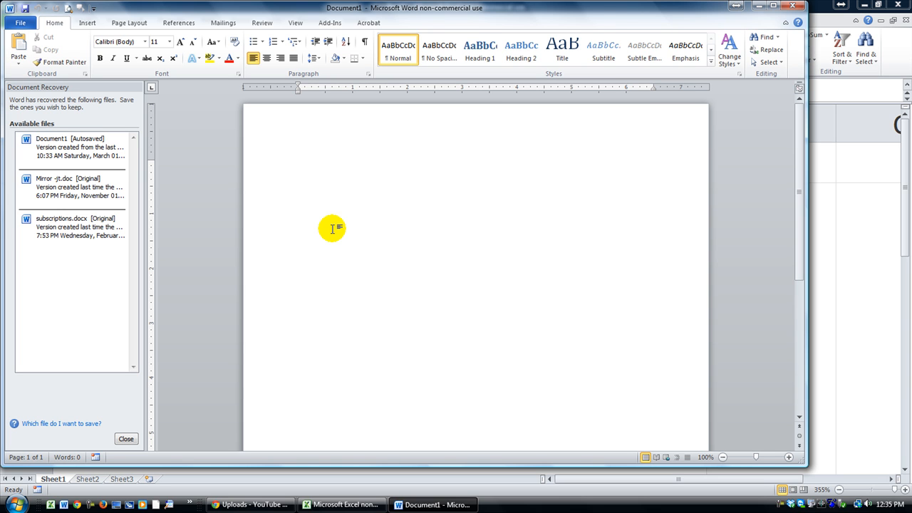
{"action": "type", "text": "Info"}
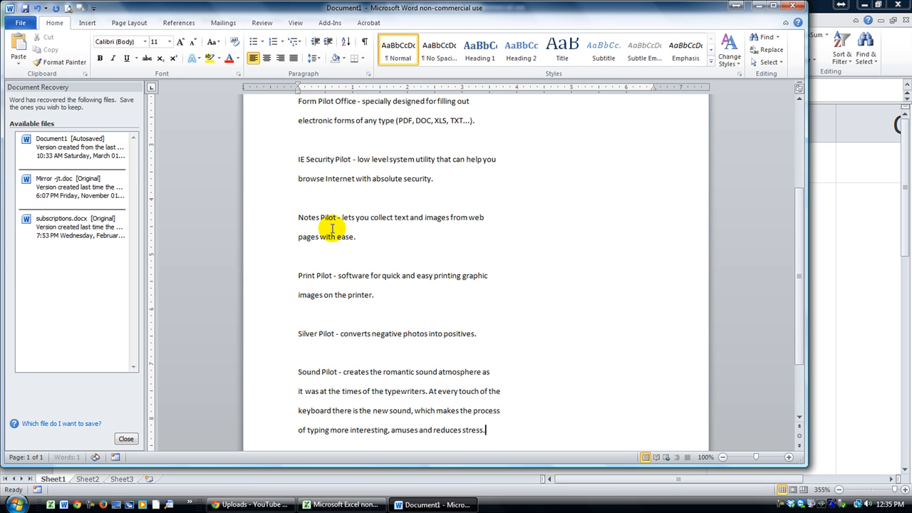
{"action": "scroll", "scroll_direction": "up", "scroll_amount": 3}
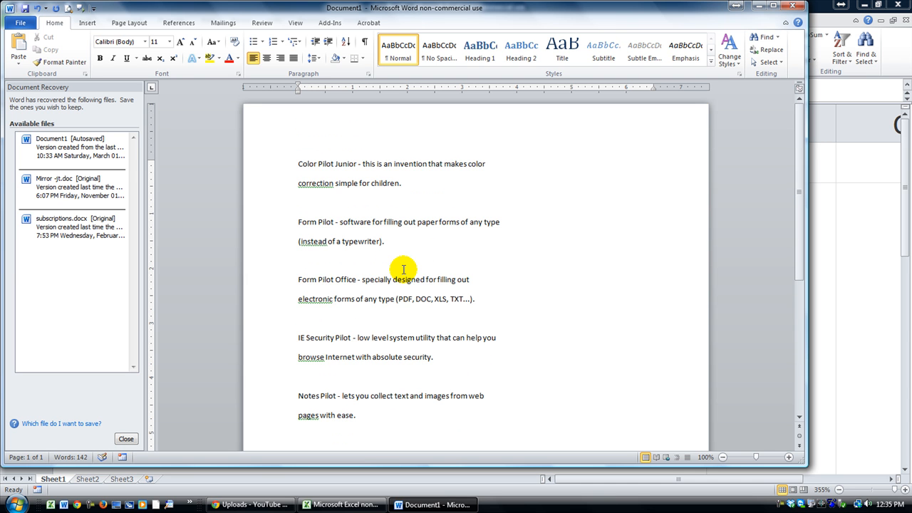
{"action": "mouse_move", "coordinate": [397, 277]}
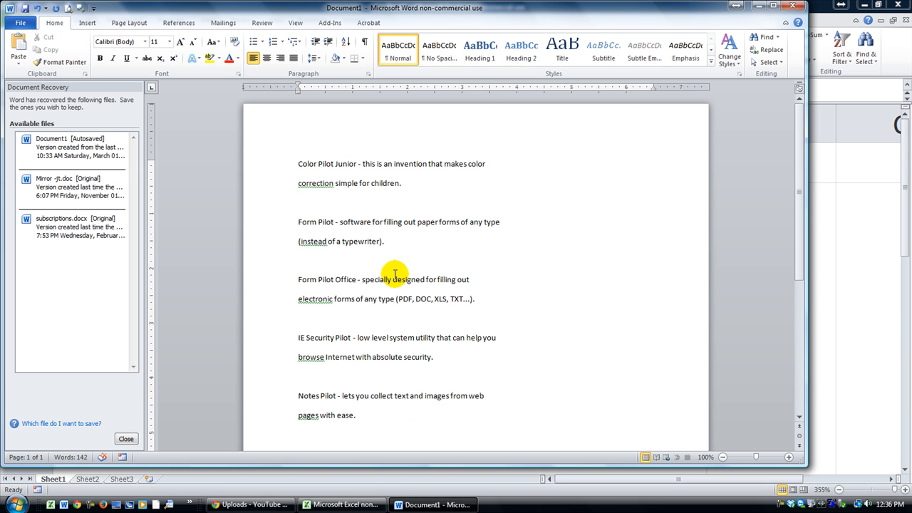
{"action": "scroll", "scroll_direction": "down", "scroll_amount": 3}
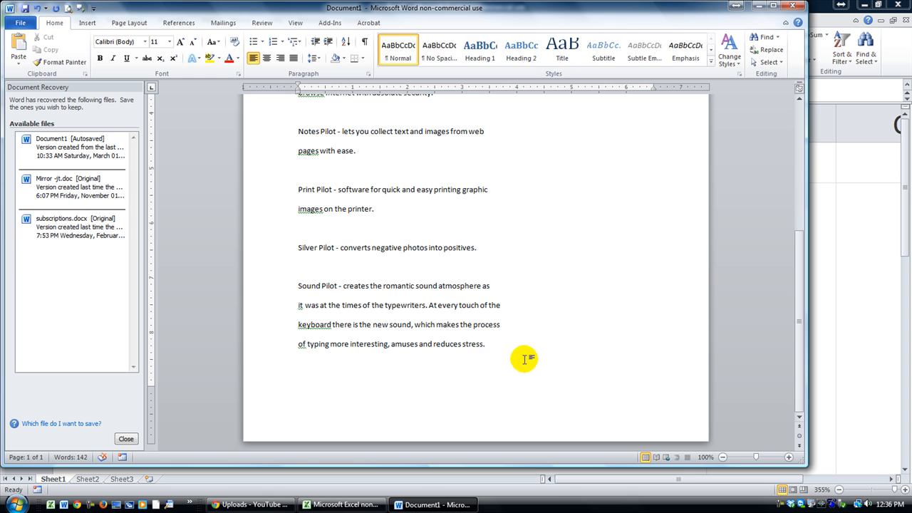
{"action": "scroll", "scroll_direction": "up", "scroll_amount": 3}
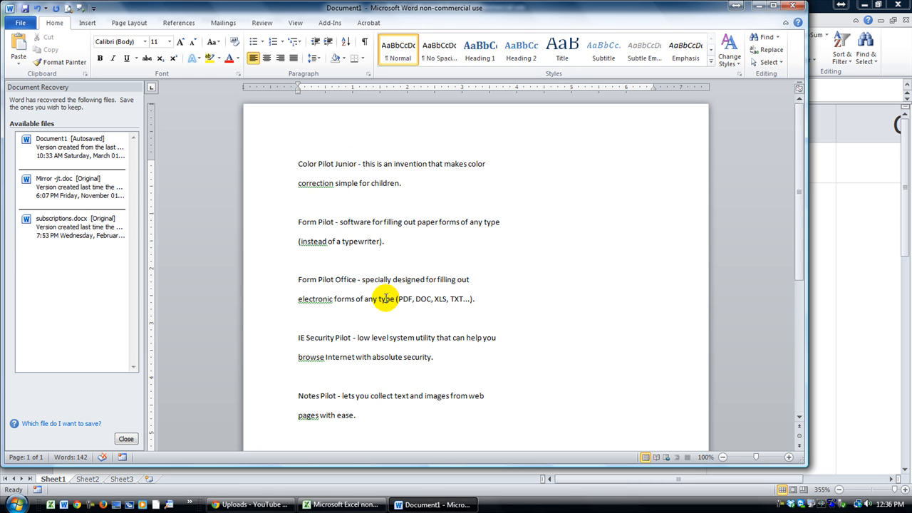
{"action": "scroll", "scroll_direction": "down", "scroll_amount": 3}
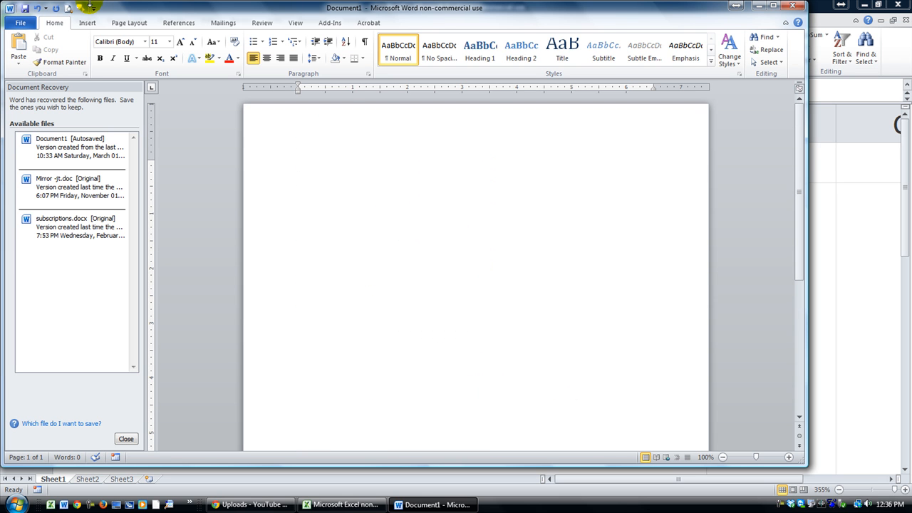
Step: Expand 'Have a wonderful day!' in Word, then close the Word window to bring up the recovery prompt
{"action": "type", "text": "Have a wonderful day!"}
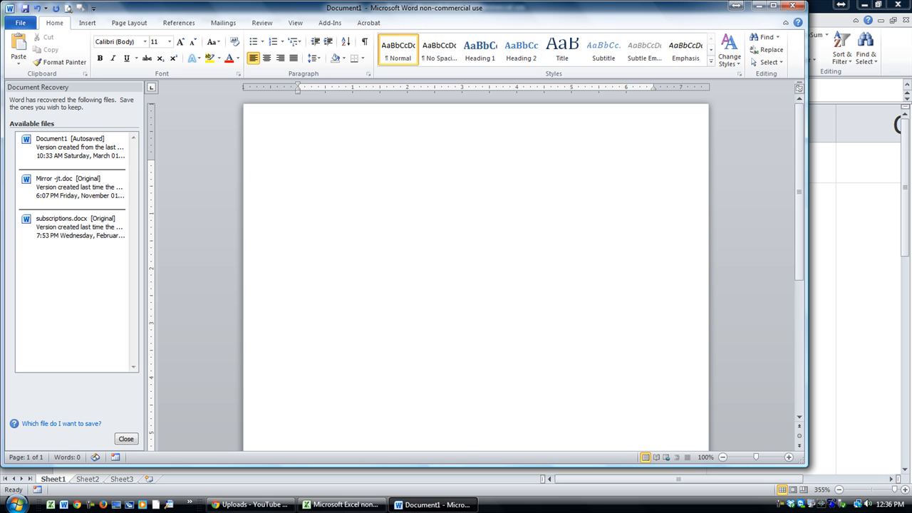
{"action": "type", "text": "H"}
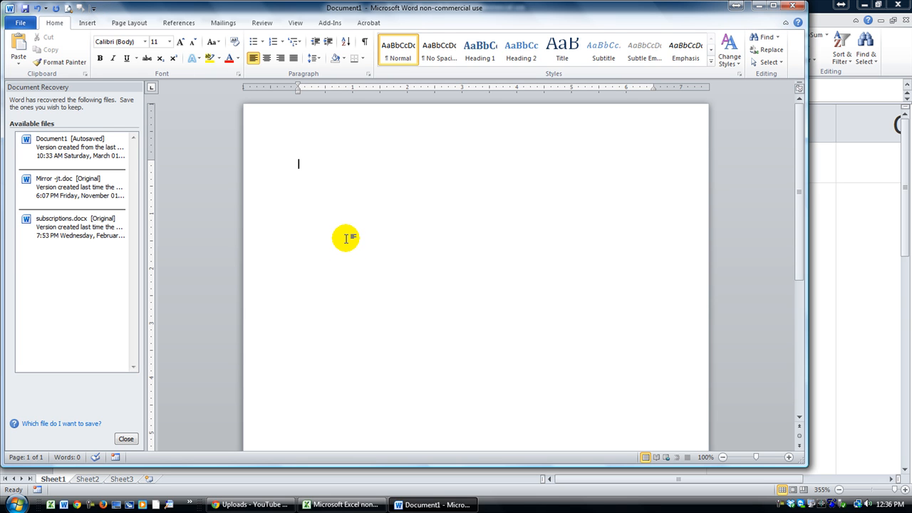
{"action": "mouse_move", "coordinate": [368, 196]}
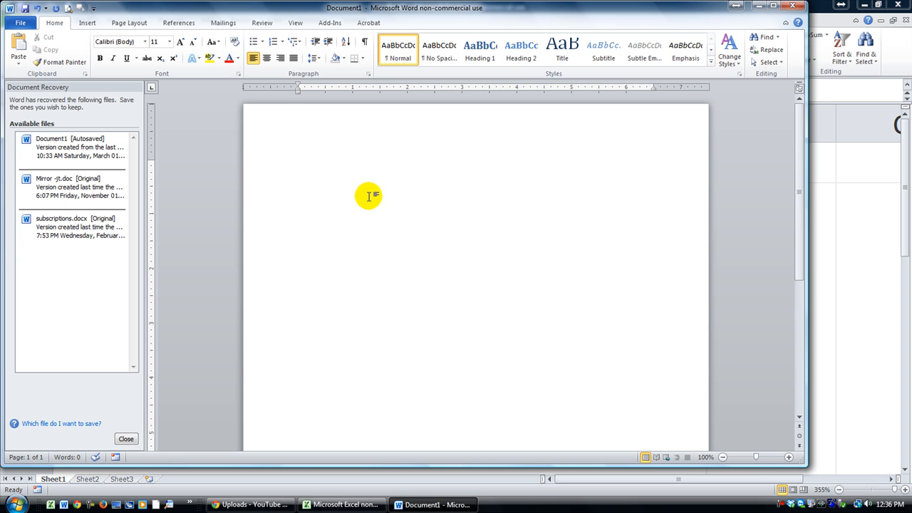
{"action": "mouse_move", "coordinate": [554, 380]}
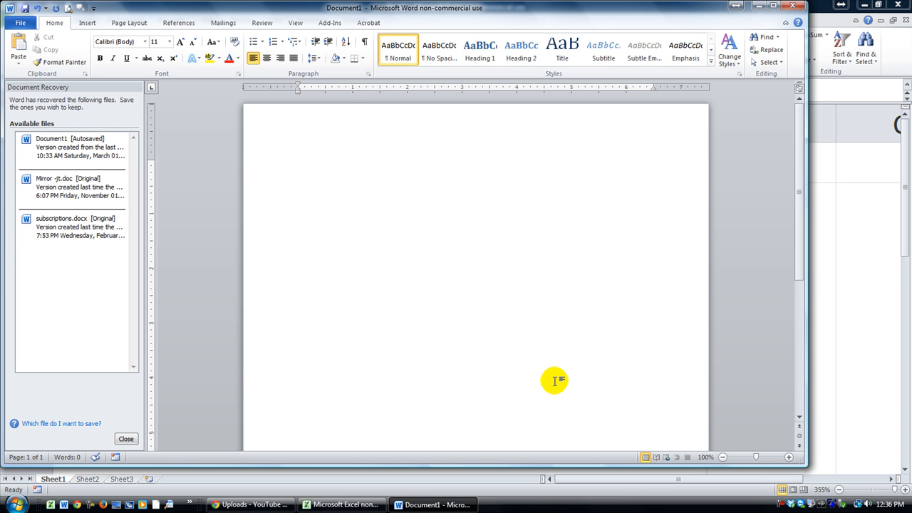
{"action": "mouse_move", "coordinate": [809, 506]}
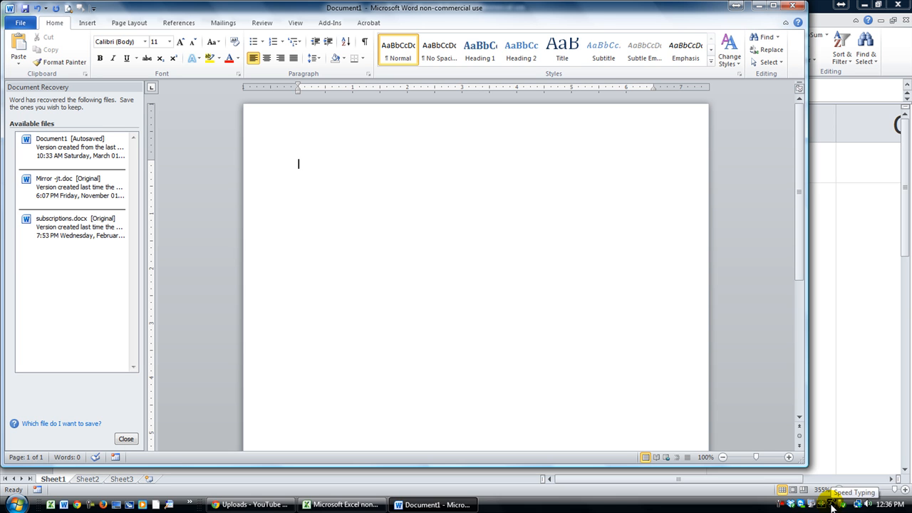
{"action": "mouse_move", "coordinate": [582, 235]}
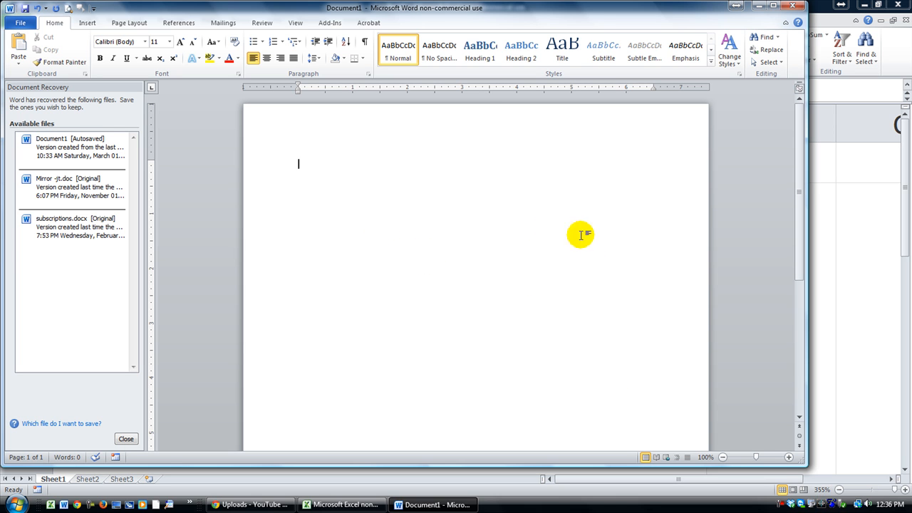
{"action": "mouse_move", "coordinate": [832, 506]}
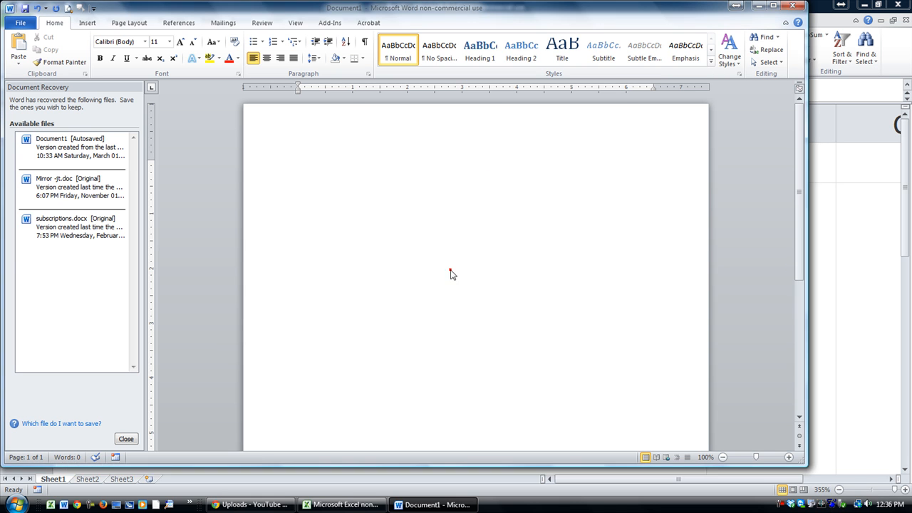
{"action": "left_click", "coordinate": [125, 439]}
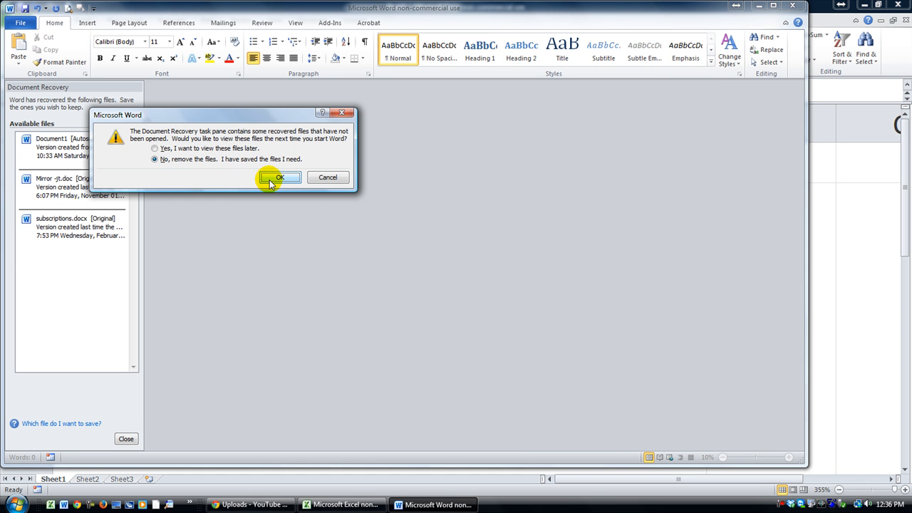
Step: Discard Word's recovered files and create an empty Sub testMacro in the VBA module
{"action": "left_click", "coordinate": [279, 177]}
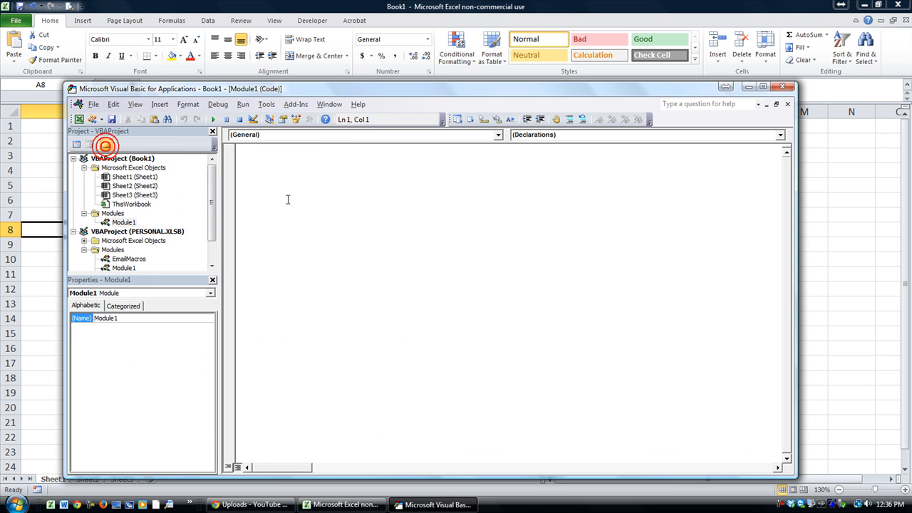
{"action": "mouse_move", "coordinate": [527, 295]}
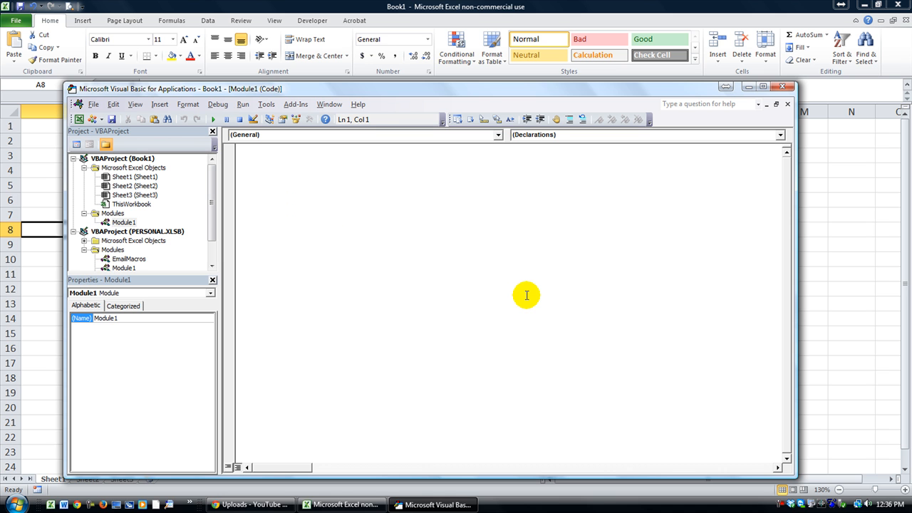
{"action": "type", "text": "sub test"}
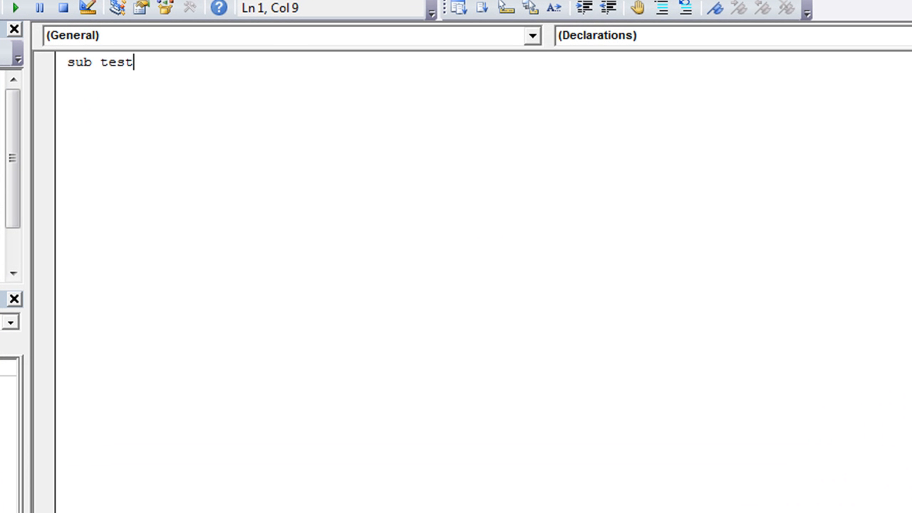
{"action": "type", "text": "Macro"}
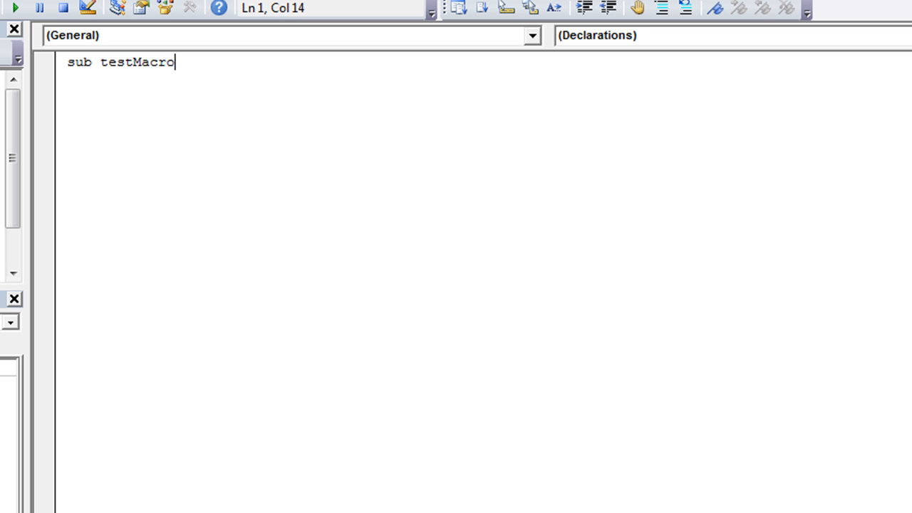
{"action": "key", "text": "Return"}
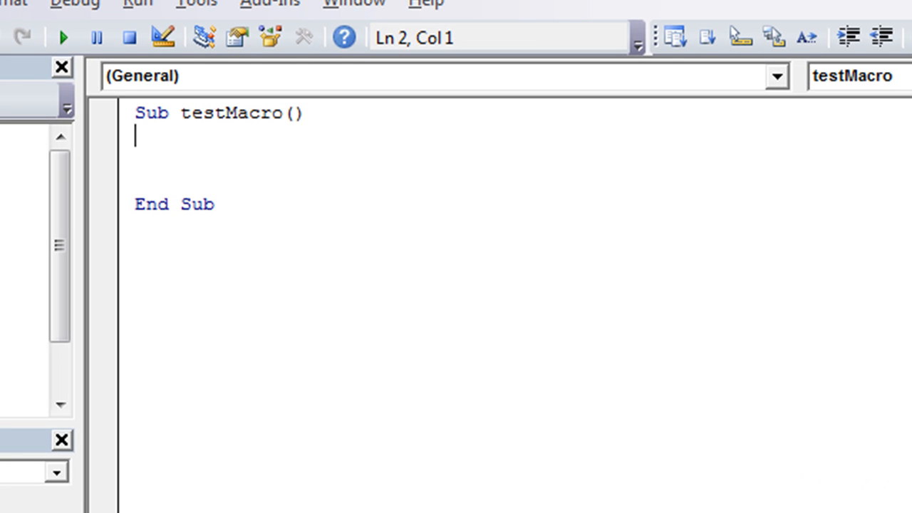
{"action": "mouse_move", "coordinate": [285, 435]}
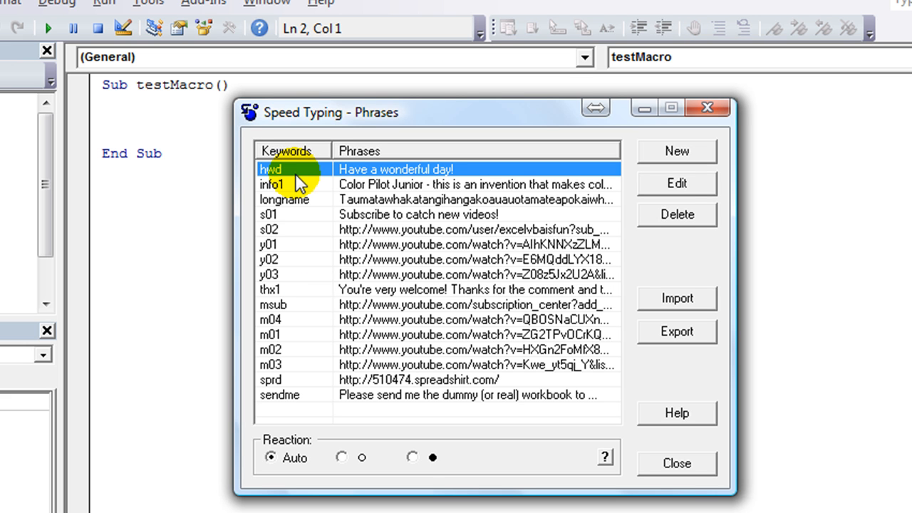
{"action": "mouse_move", "coordinate": [550, 185]}
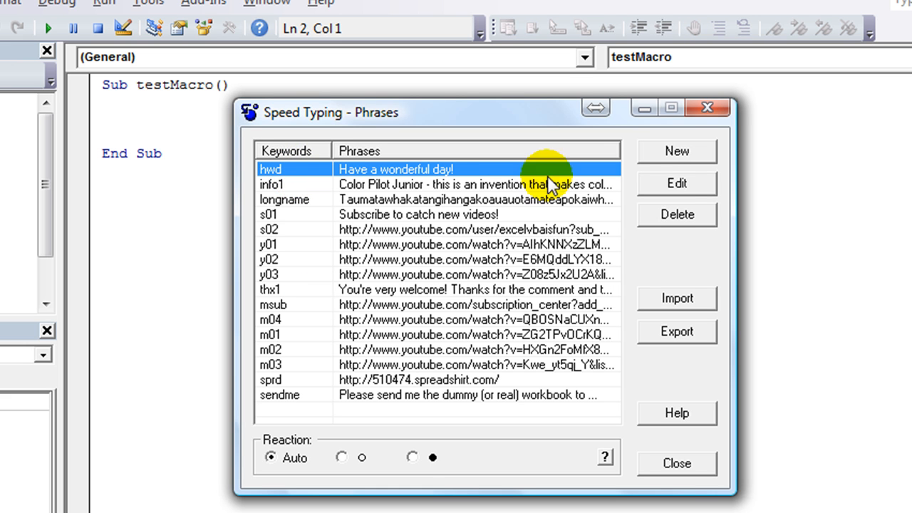
{"action": "mouse_move", "coordinate": [678, 151]}
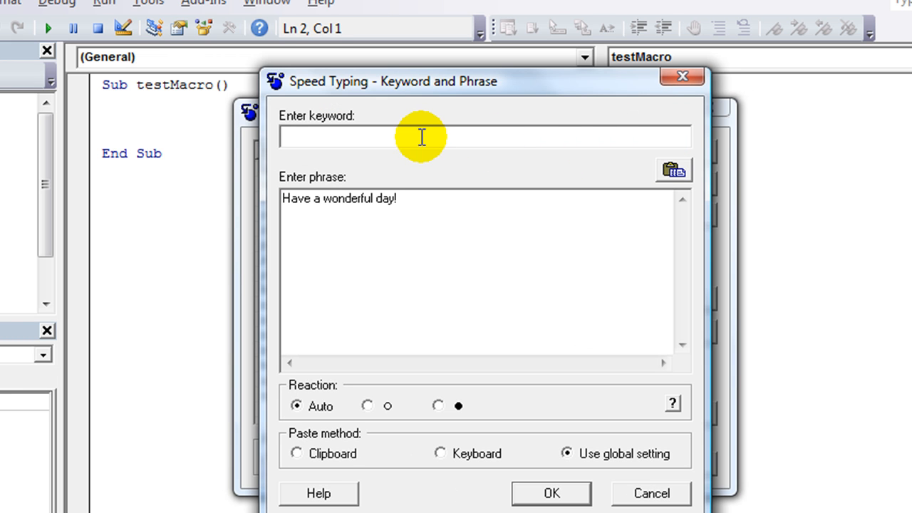
{"action": "mouse_move", "coordinate": [431, 197]}
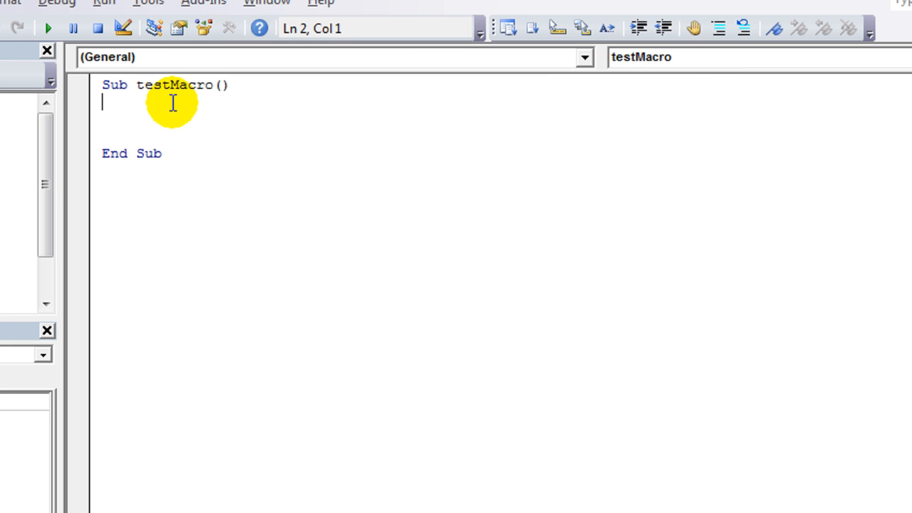
Step: Declare Dim ws As Worksheet and begin Set ws = ThisWorkbook
{"action": "type", "text": "dim"}
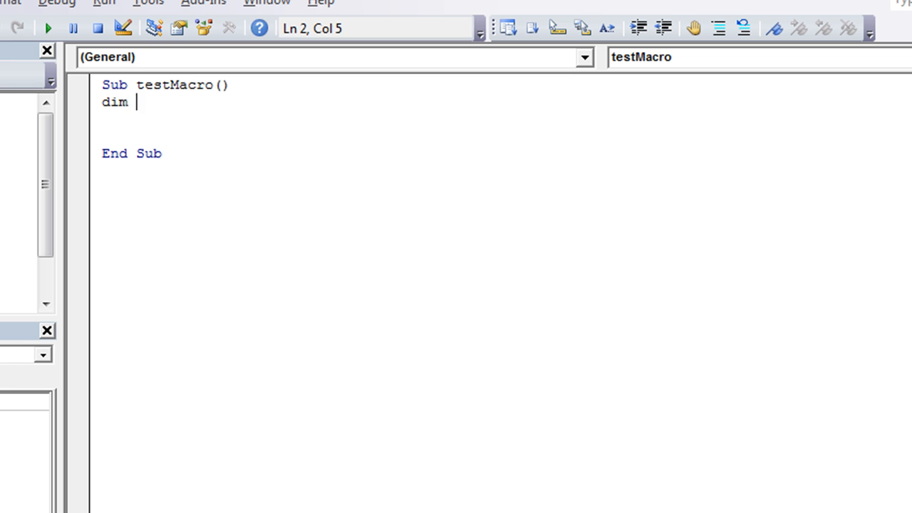
{"action": "type", "text": "ws as w"}
{"action": "left_click", "coordinate": [502, 119]}
{"action": "type", "text": "set"}
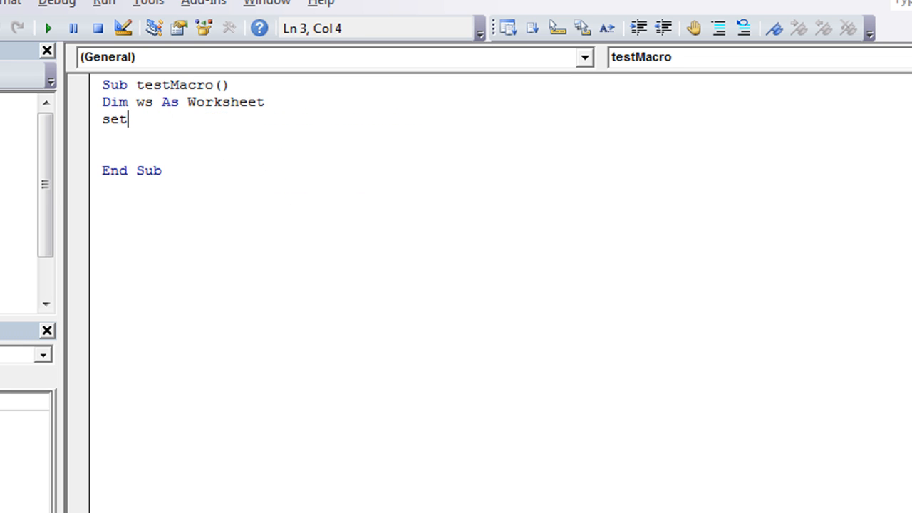
{"action": "type", "text": "ws ="}
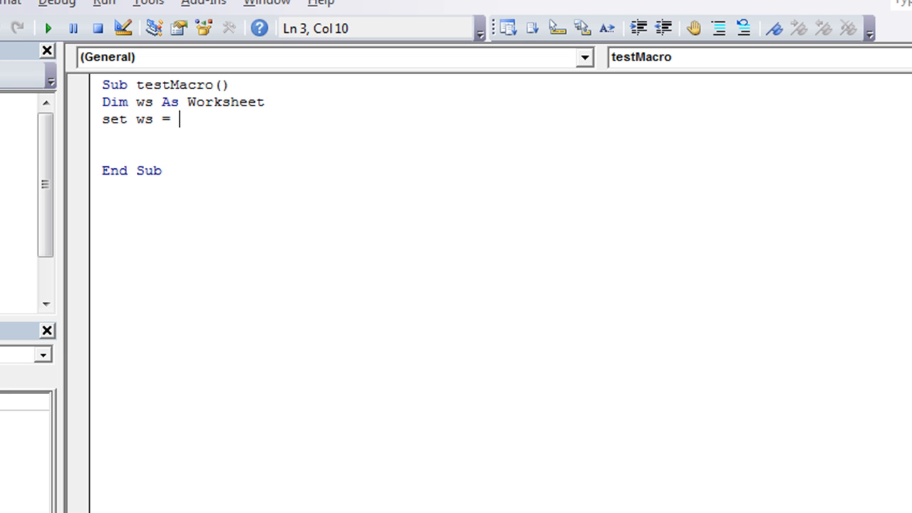
{"action": "type", "text": "th"}
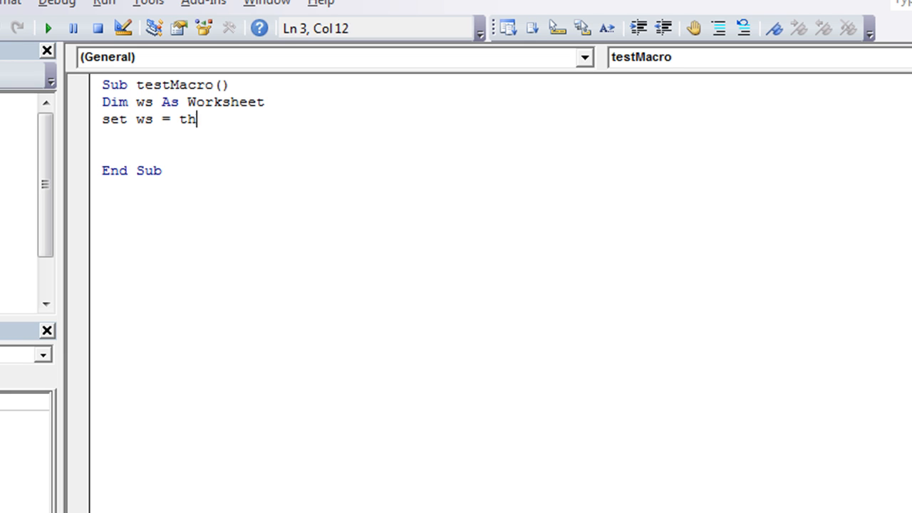
{"action": "type", "text": "iswork"}
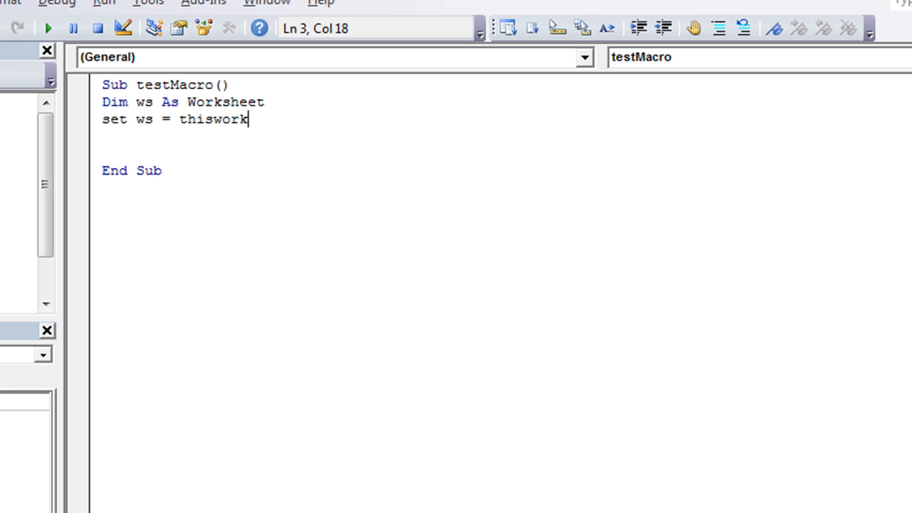
Step: Complete the assignment as ThisWorkbook.Sheets("_") with a placeholder sheet name
{"action": "type", "text": "book.Sheets(\"____"}
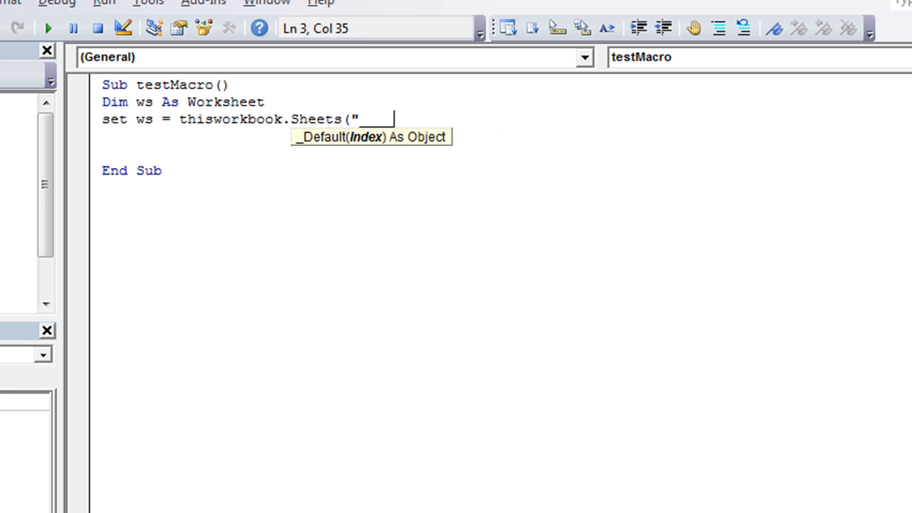
{"action": "key", "text": "Backspace"}
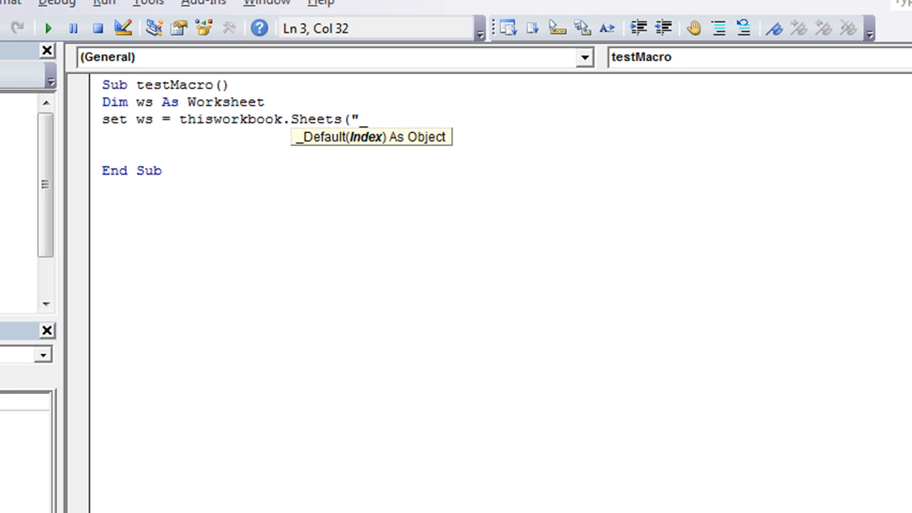
{"action": "type", "text": "\""}
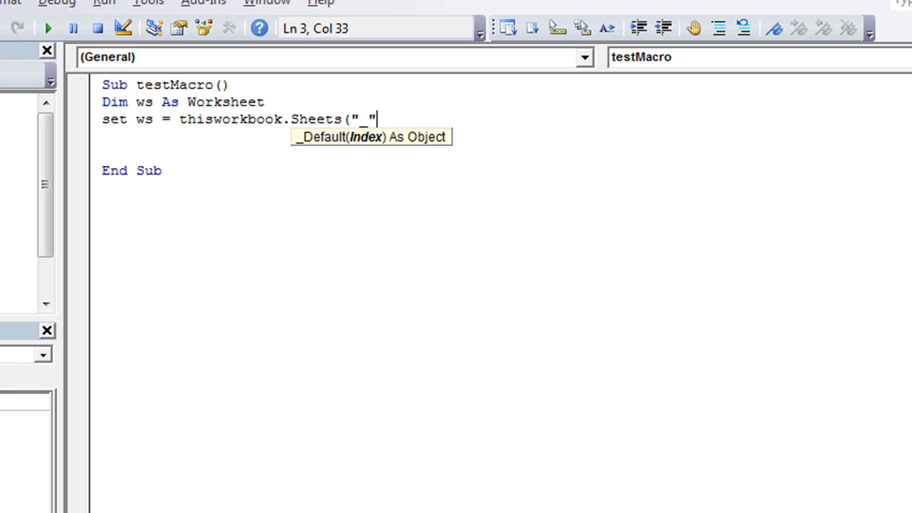
{"action": "type", "text": ")"}
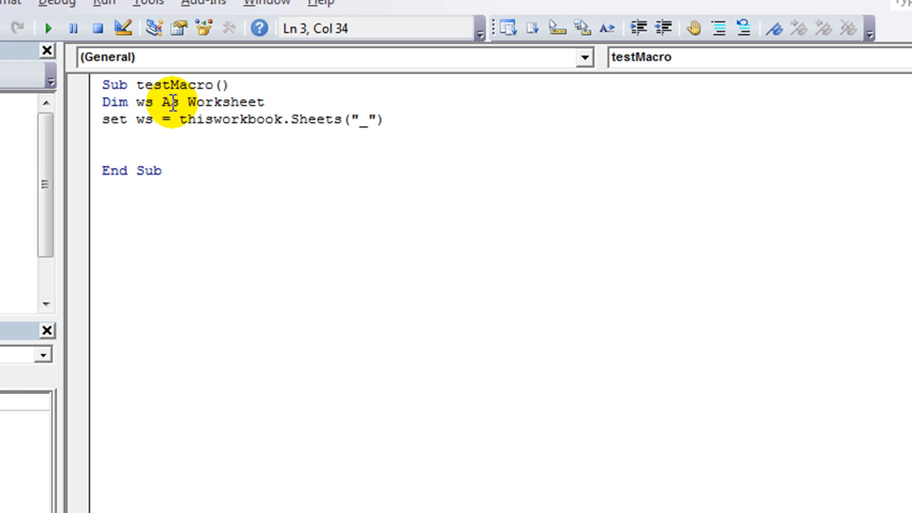
{"action": "key", "text": "Return"}
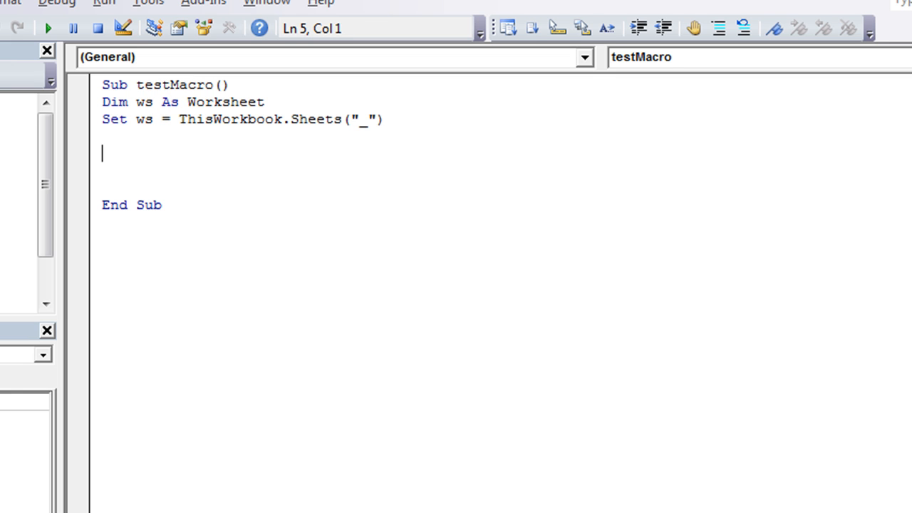
Step: Write wsLR = ws.Cells(Rows.Count, 1) to start the last-row lookup
{"action": "type", "text": "wsL"}
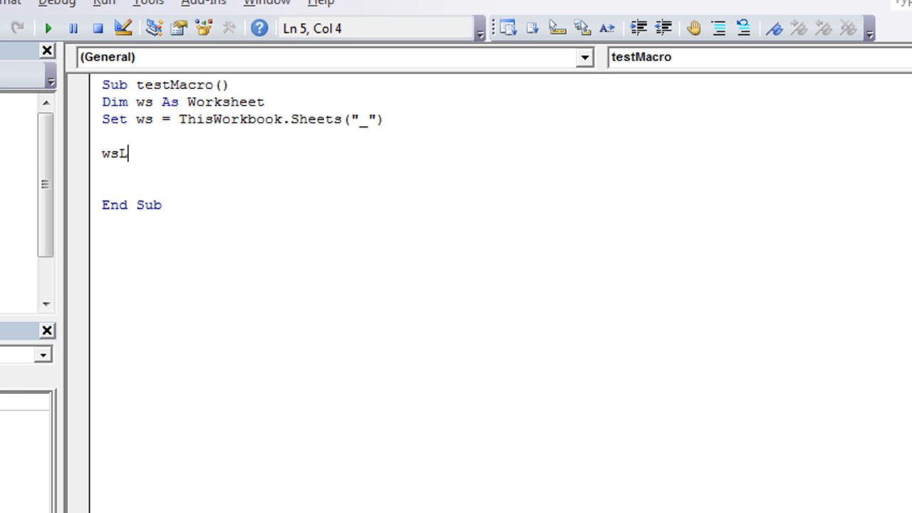
{"action": "type", "text": "R="}
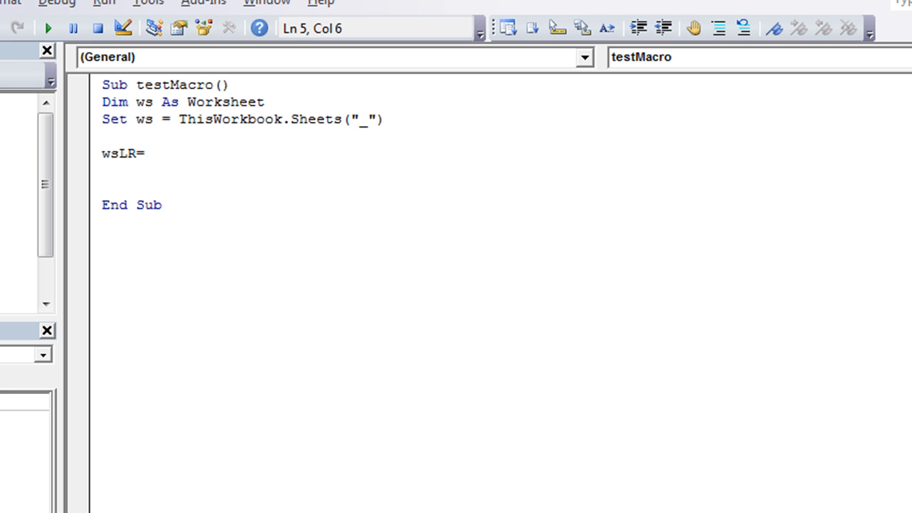
{"action": "left_click", "coordinate": [146, 154]}
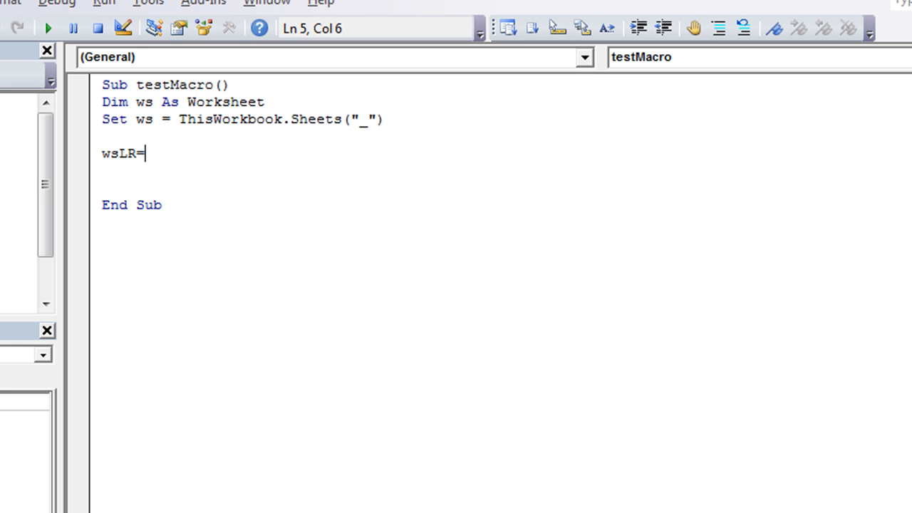
{"action": "type", "text": "ws.cel"}
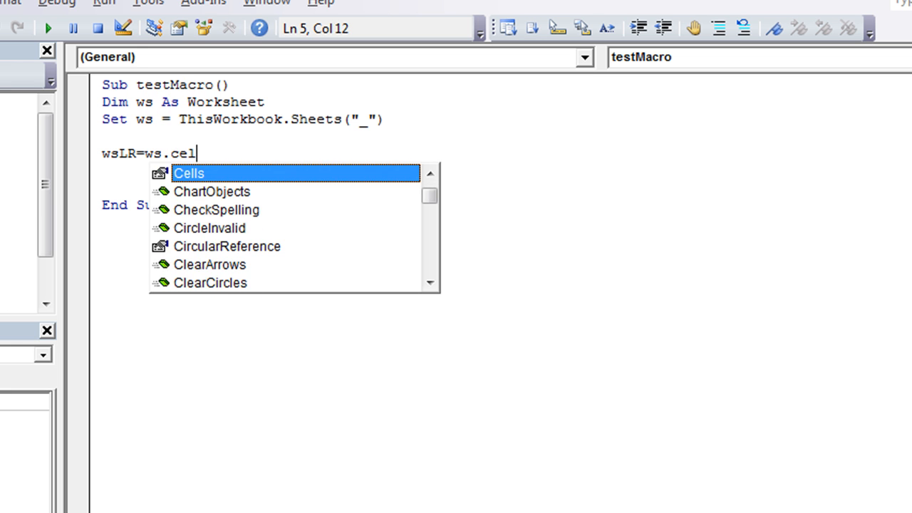
{"action": "type", "text": "ls(rows."}
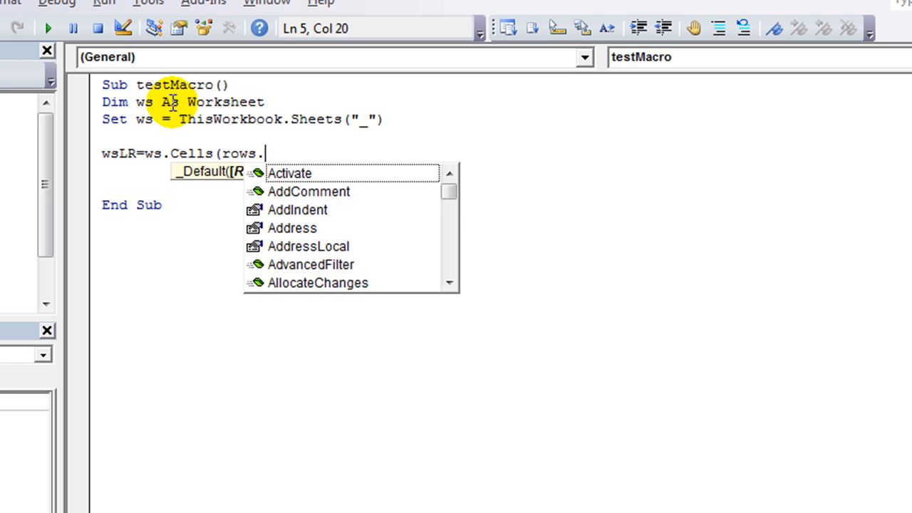
{"action": "type", "text": "Count,1)"}
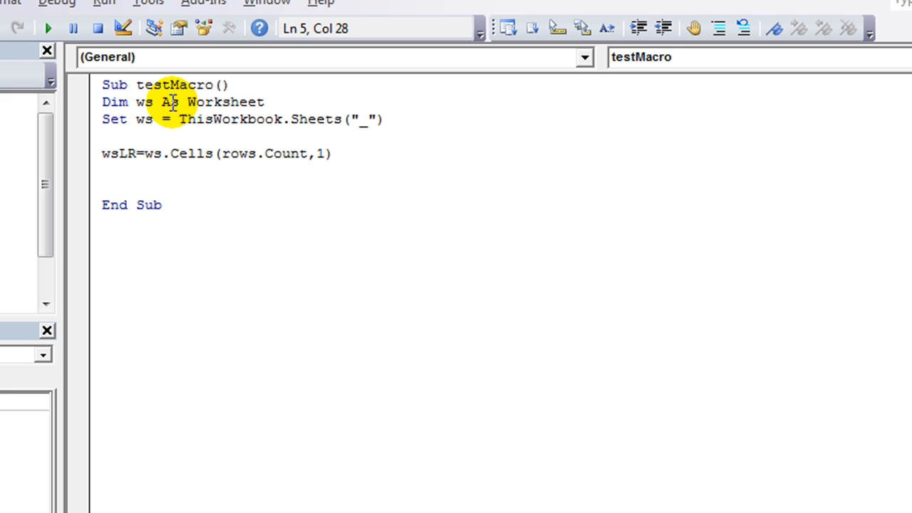
Step: Finish the statement with .End(xlUp).Row so wsLR holds column 1's last used row
{"action": "type", "text": ".end("}
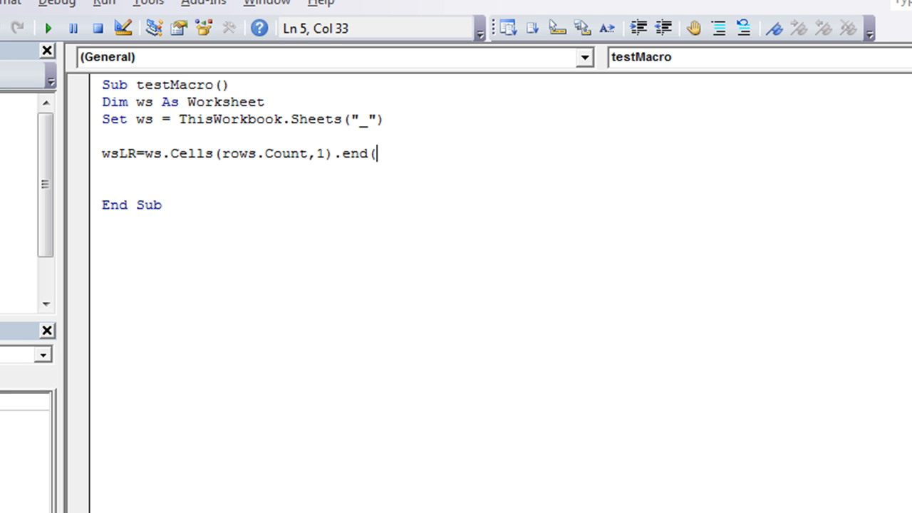
{"action": "type", "text": "xlup)"}
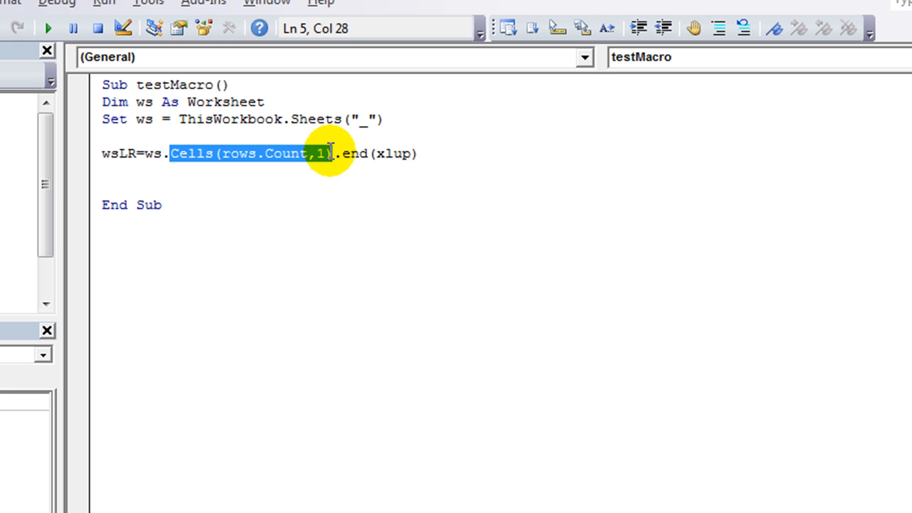
{"action": "mouse_move", "coordinate": [343, 154]}
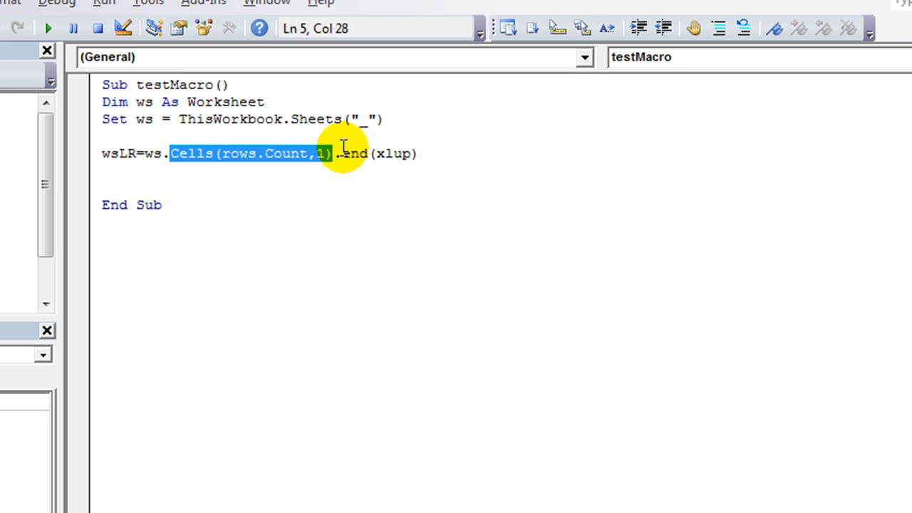
{"action": "left_click", "coordinate": [420, 152]}
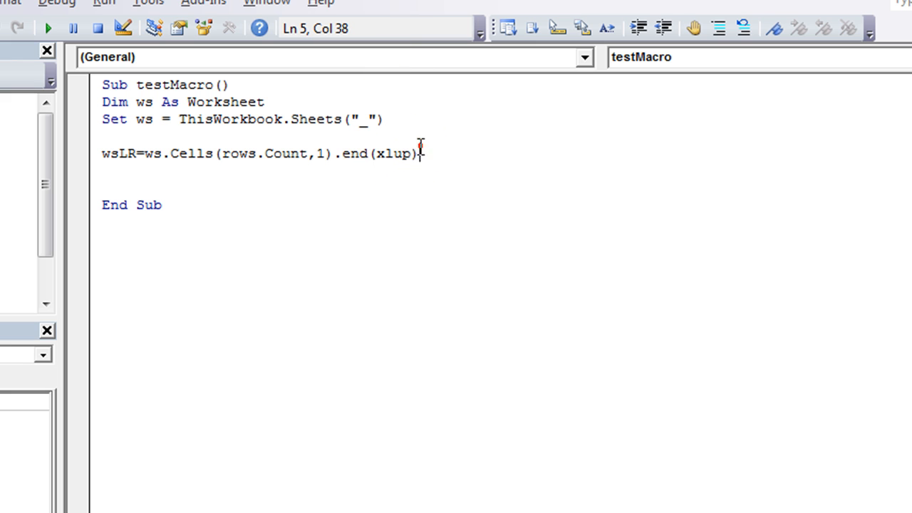
{"action": "type", "text": "."}
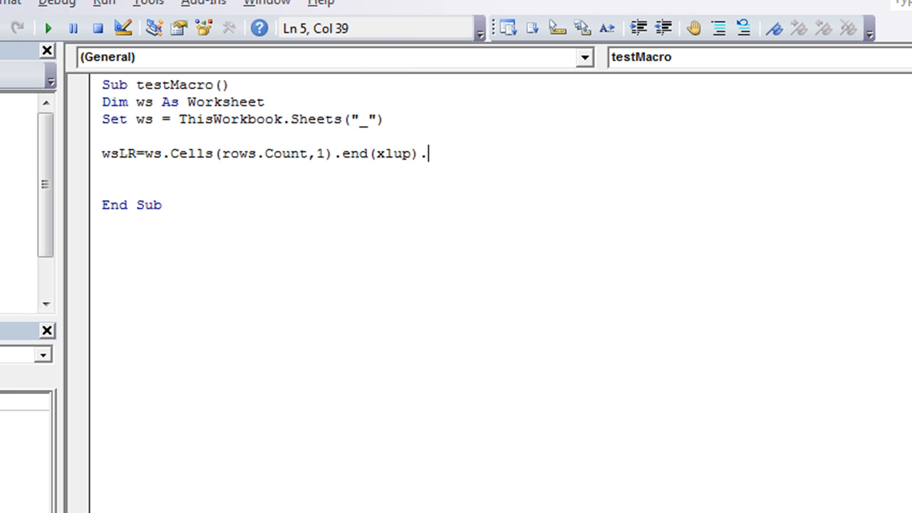
{"action": "type", "text": "row"}
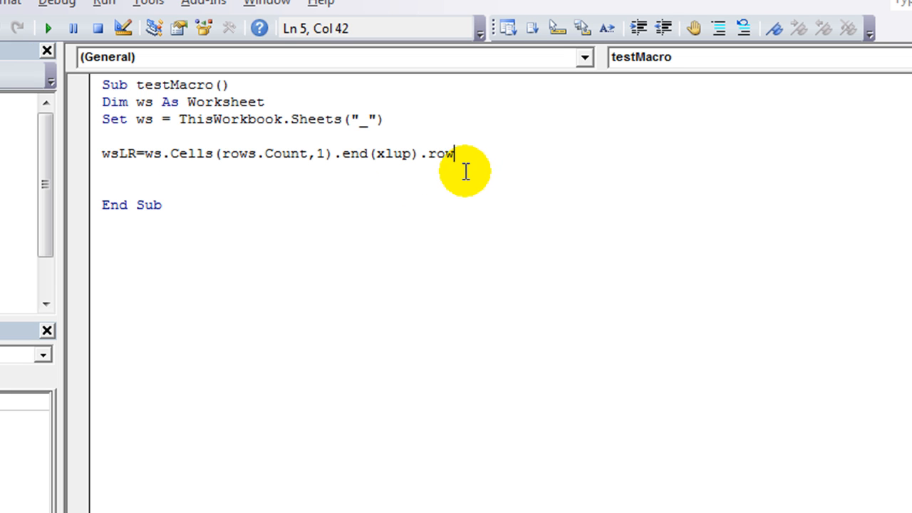
{"action": "mouse_move", "coordinate": [239, 189]}
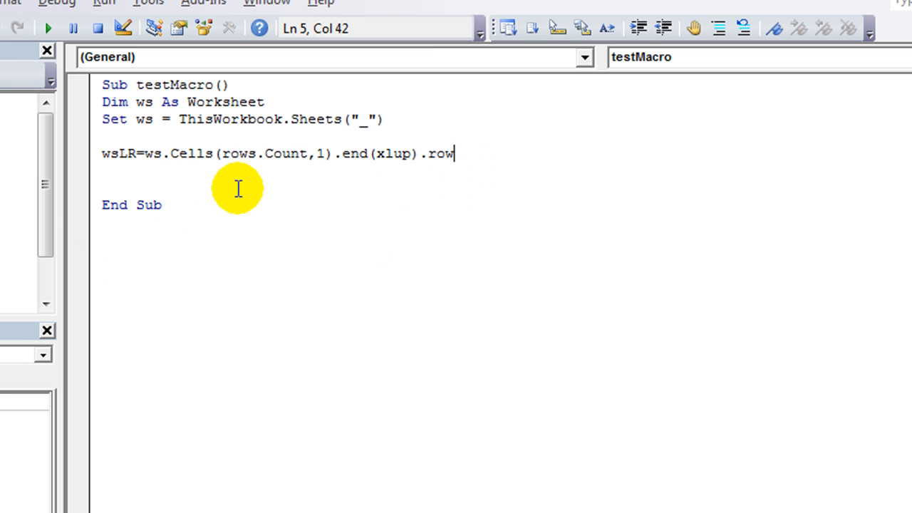
{"action": "key", "text": "Return"}
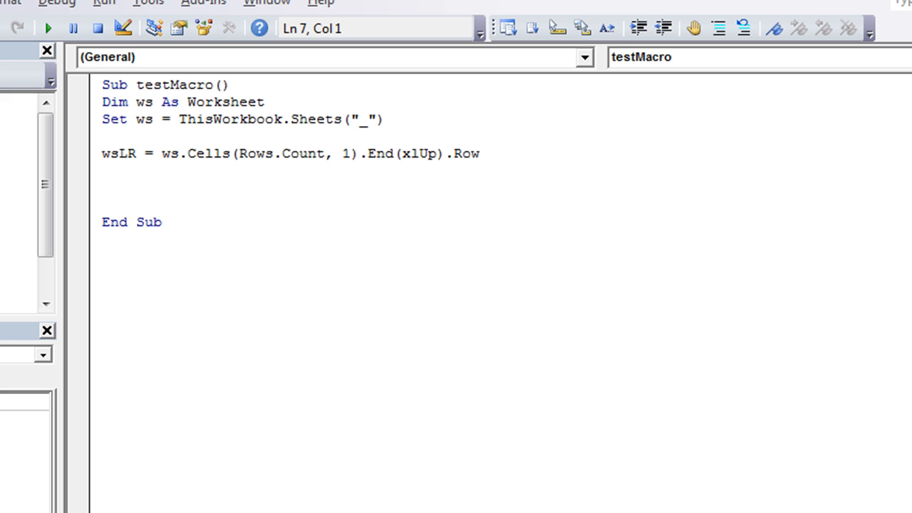
Step: Add the comment 'loop thru cells 2 thru wsLR to testMacro
{"action": "type", "text": "'loop"}
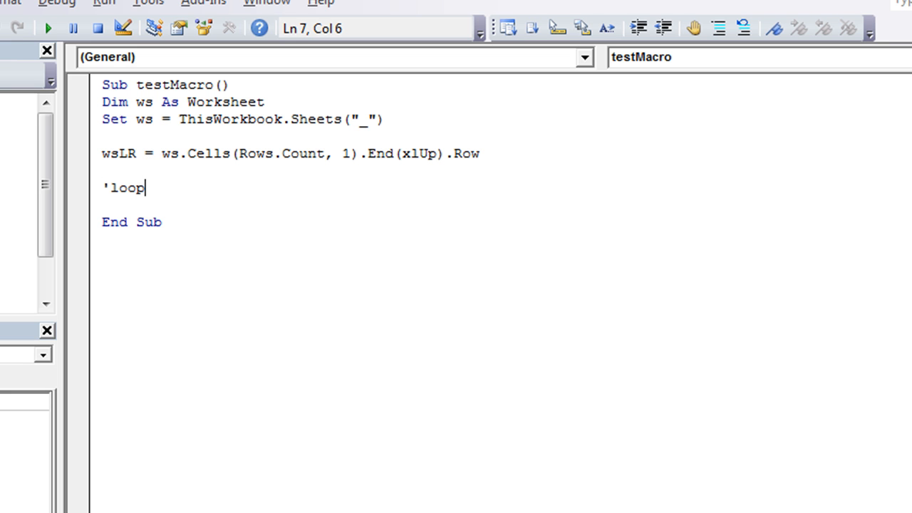
{"action": "type", "text": "thru cells"}
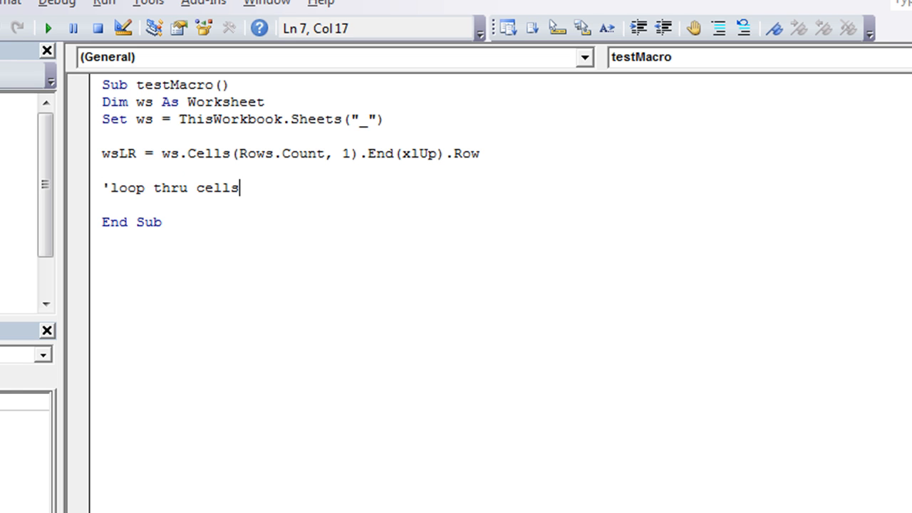
{"action": "type", "text": "2 thru"}
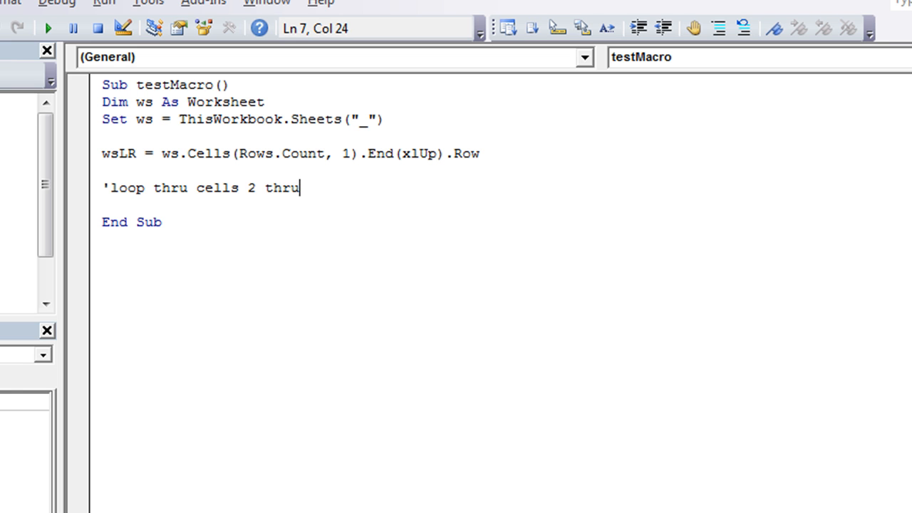
{"action": "type", "text": "wsLR"}
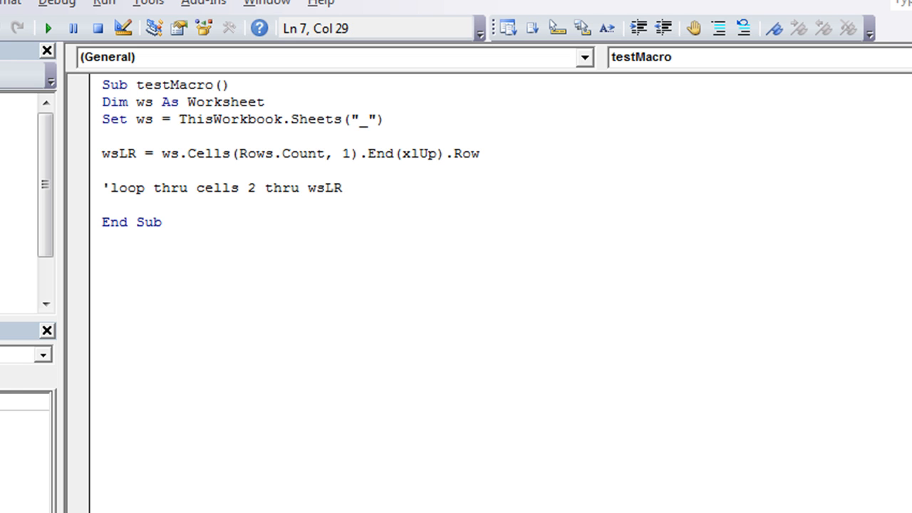
{"action": "key", "text": "Return"}
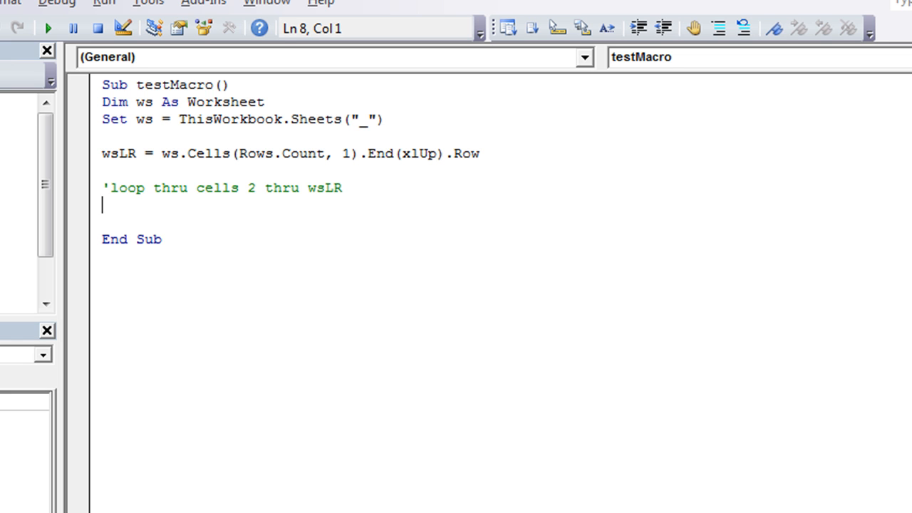
Step: Write an empty For x = 2 To wsLR … Next x loop with a blank body line
{"action": "type", "text": "for x ="}
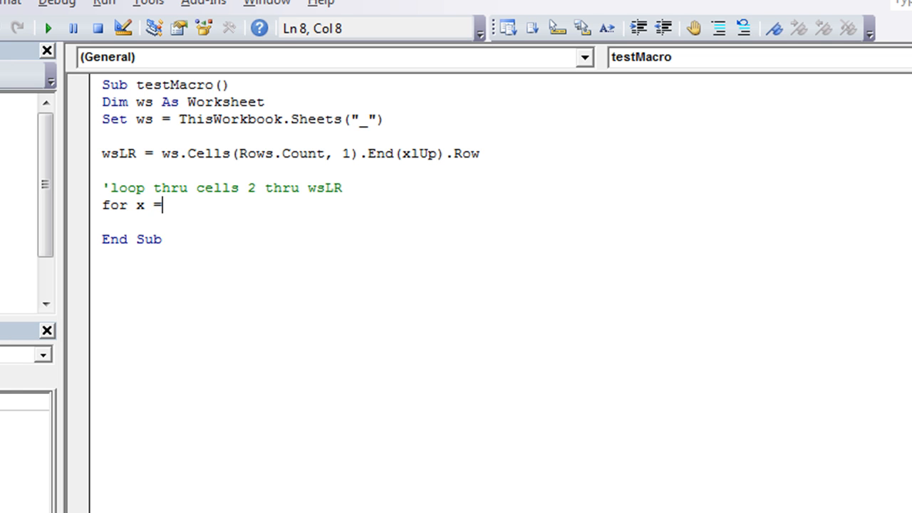
{"action": "type", "text": "2"}
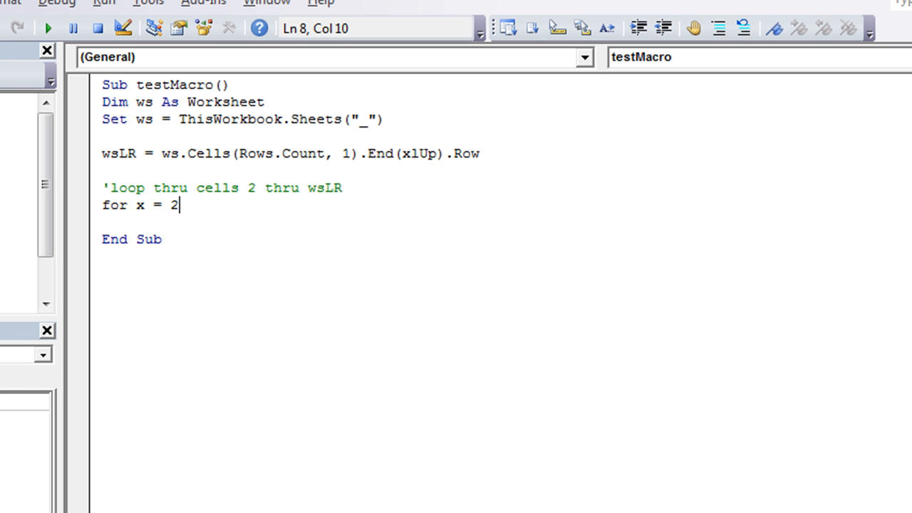
{"action": "type", "text": "to wsLR"}
{"action": "type", "text": "Next x"}
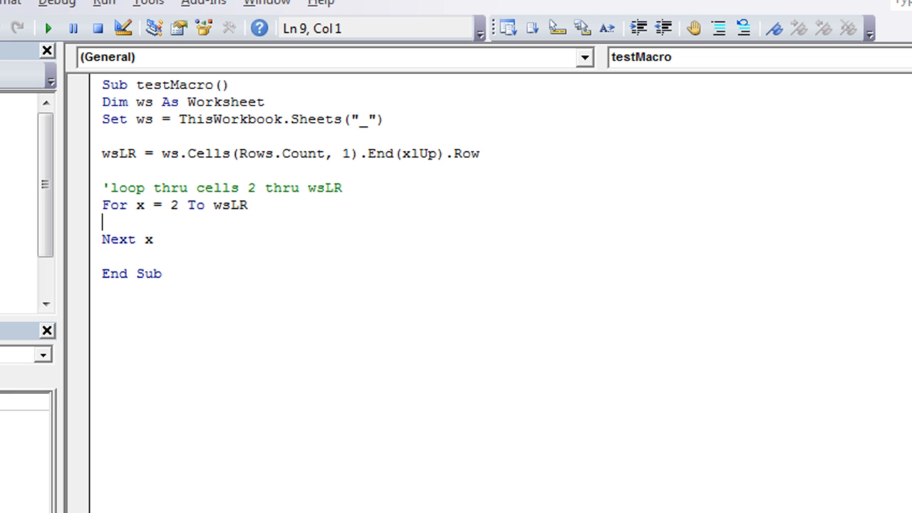
{"action": "key", "text": "Enter"}
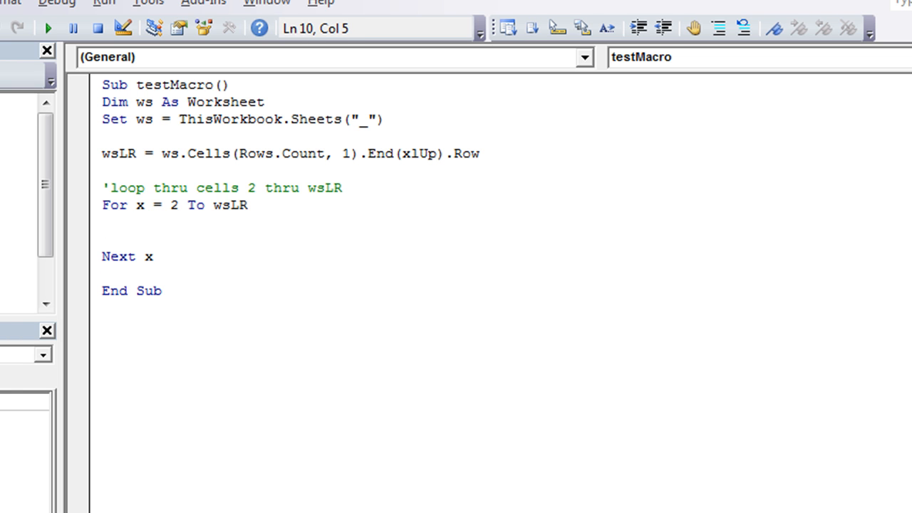
{"action": "left_click", "coordinate": [151, 257]}
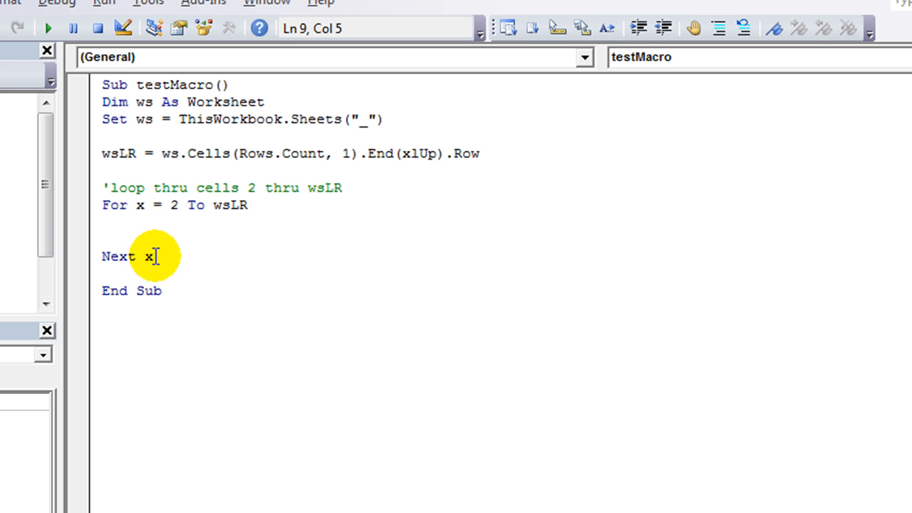
Step: Select the macro body from Dim ws through Next x as the template code
{"action": "left_click", "coordinate": [106, 102]}
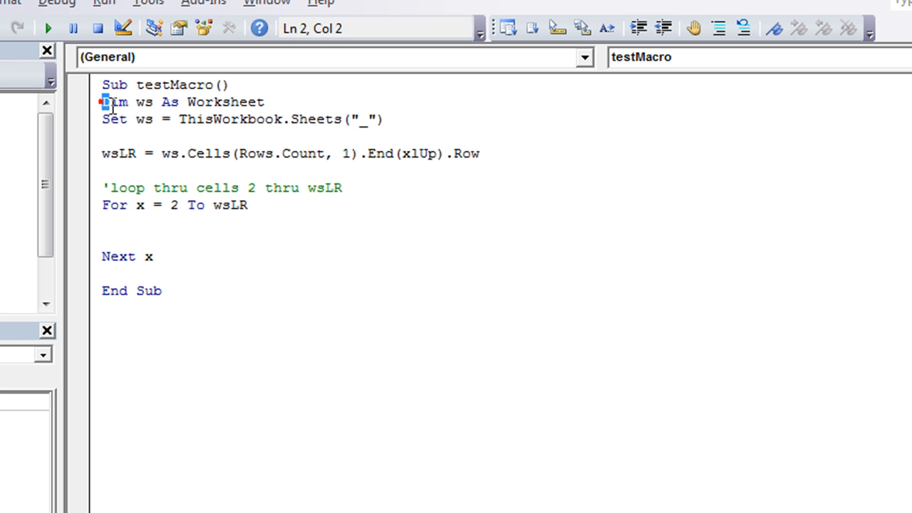
{"action": "left_click_drag", "start_coordinate": [103, 102], "coordinate": [148, 257]}
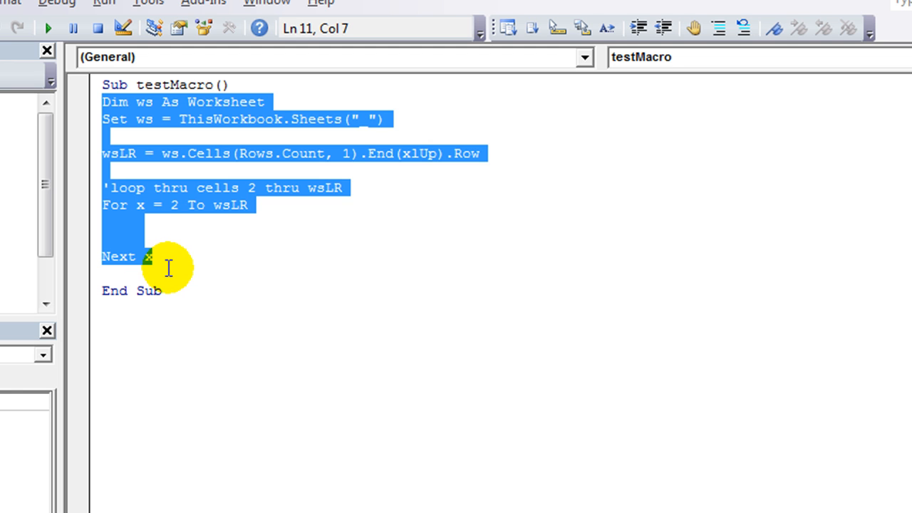
{"action": "mouse_move", "coordinate": [741, 490]}
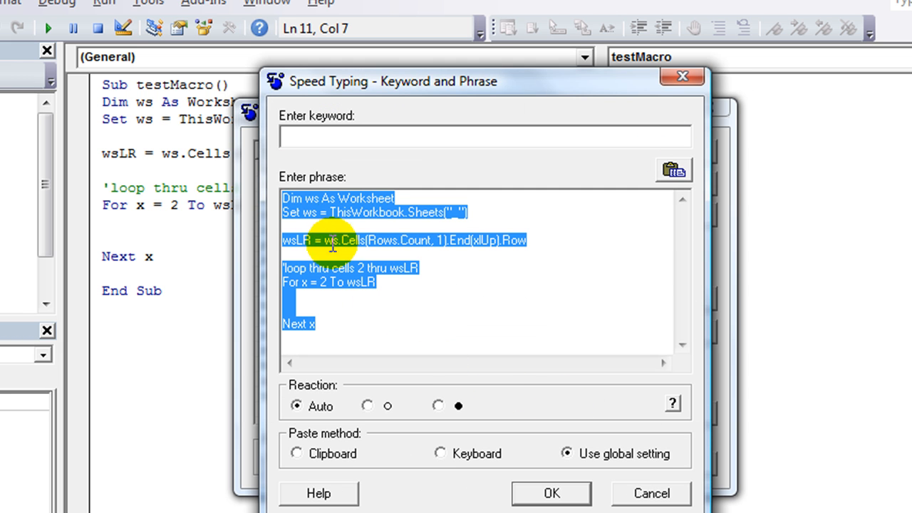
{"action": "mouse_move", "coordinate": [315, 291]}
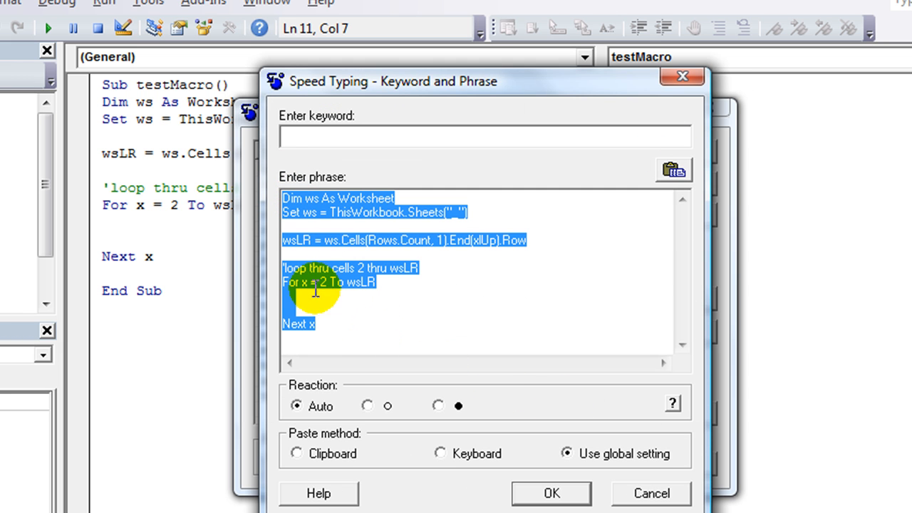
{"action": "mouse_move", "coordinate": [294, 202]}
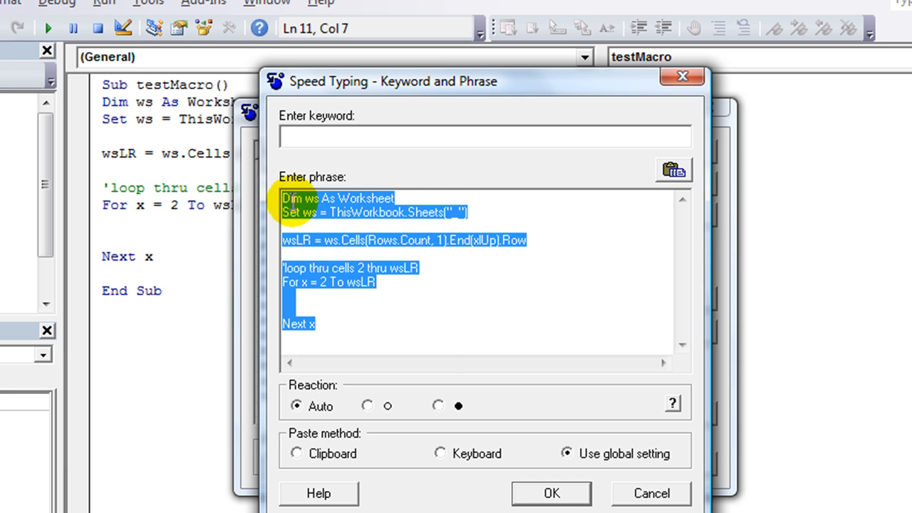
{"action": "mouse_move", "coordinate": [439, 312]}
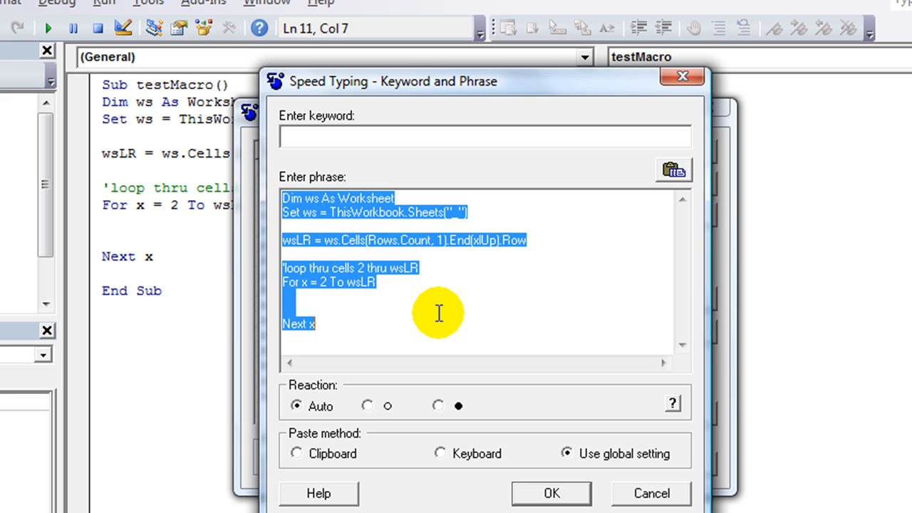
Step: Enter myvba as the keyword for the loop-template phrase
{"action": "left_click", "coordinate": [410, 325]}
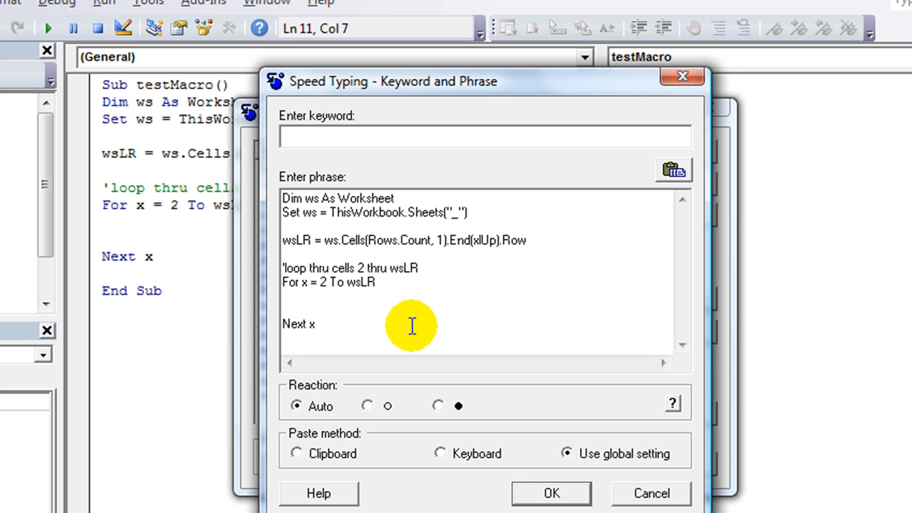
{"action": "mouse_move", "coordinate": [396, 337]}
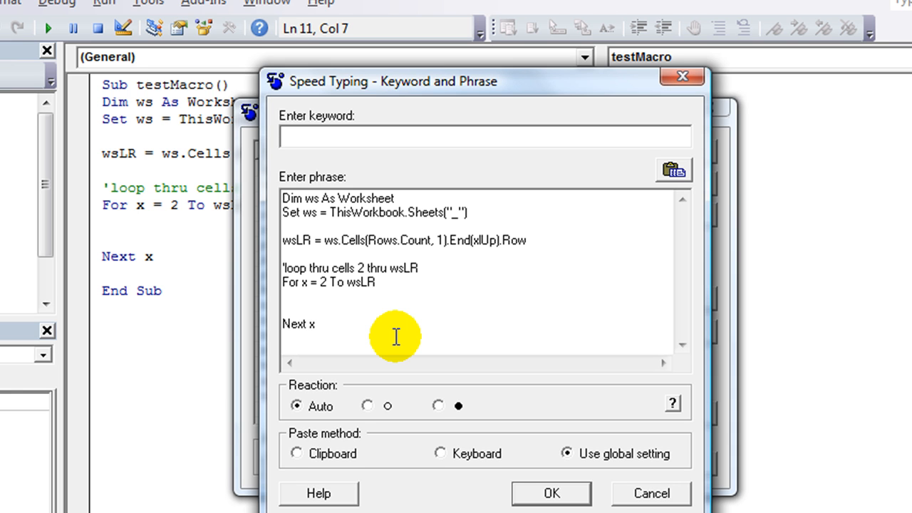
{"action": "left_click", "coordinate": [484, 135]}
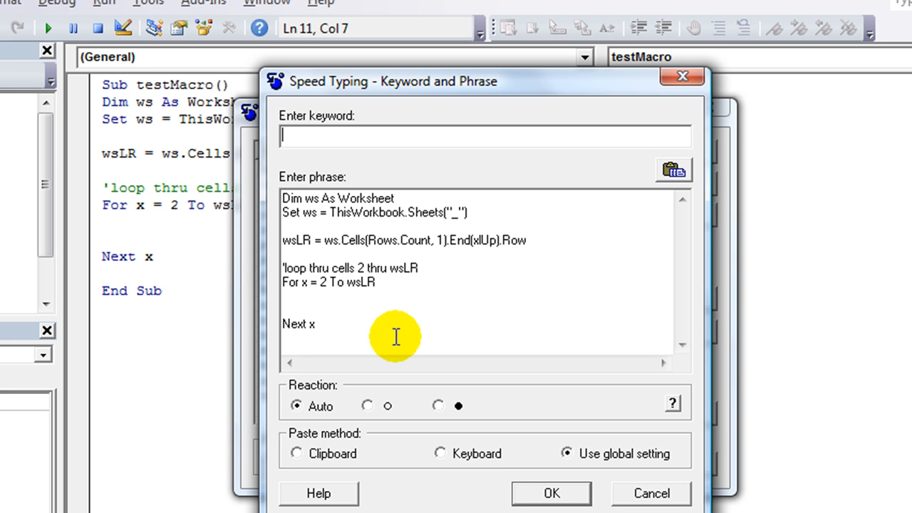
{"action": "type", "text": "my"}
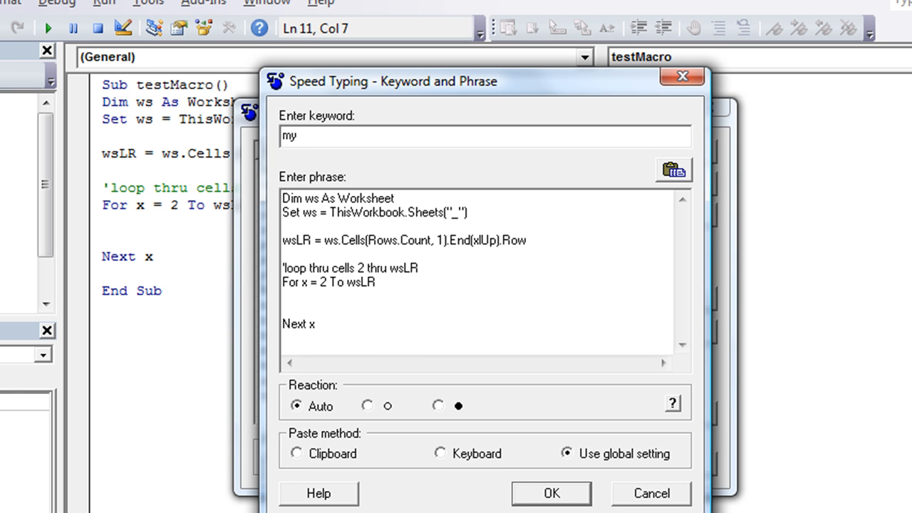
{"action": "type", "text": "vb"}
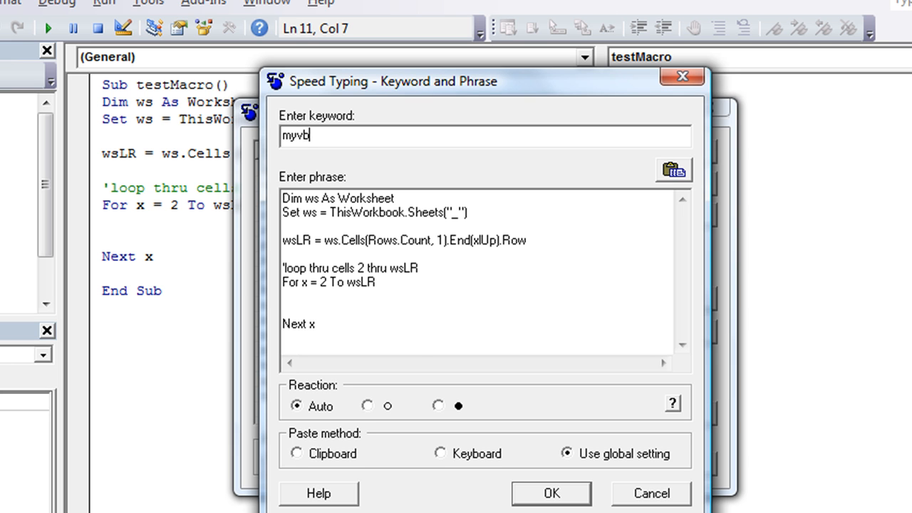
{"action": "type", "text": "a"}
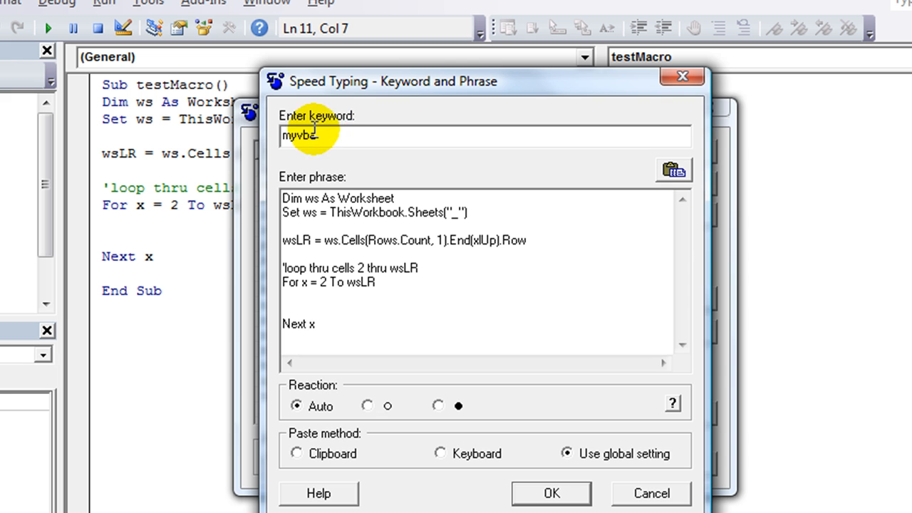
{"action": "mouse_move", "coordinate": [371, 428]}
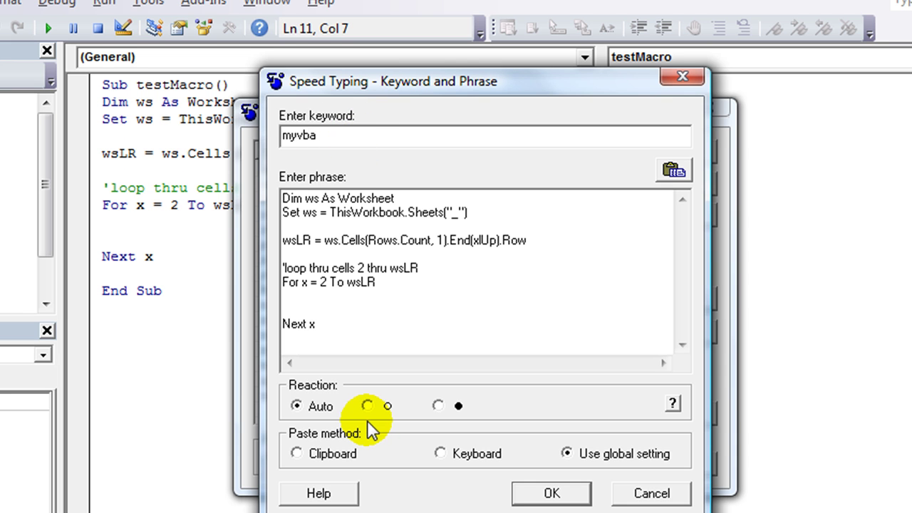
{"action": "mouse_move", "coordinate": [340, 136]}
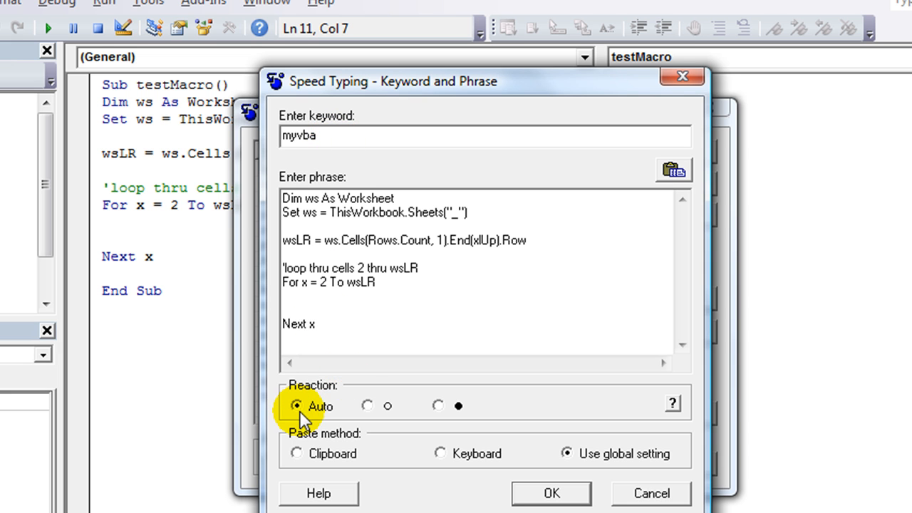
{"action": "mouse_move", "coordinate": [442, 402]}
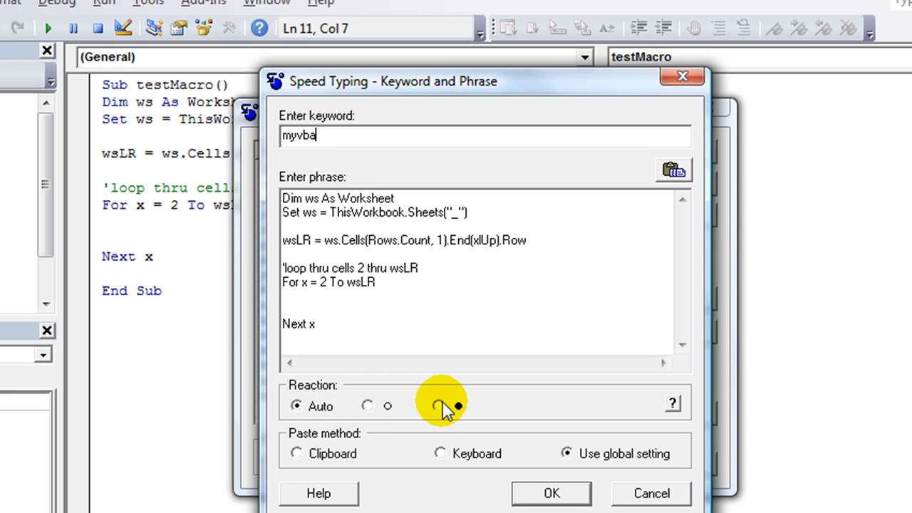
{"action": "mouse_move", "coordinate": [296, 407]}
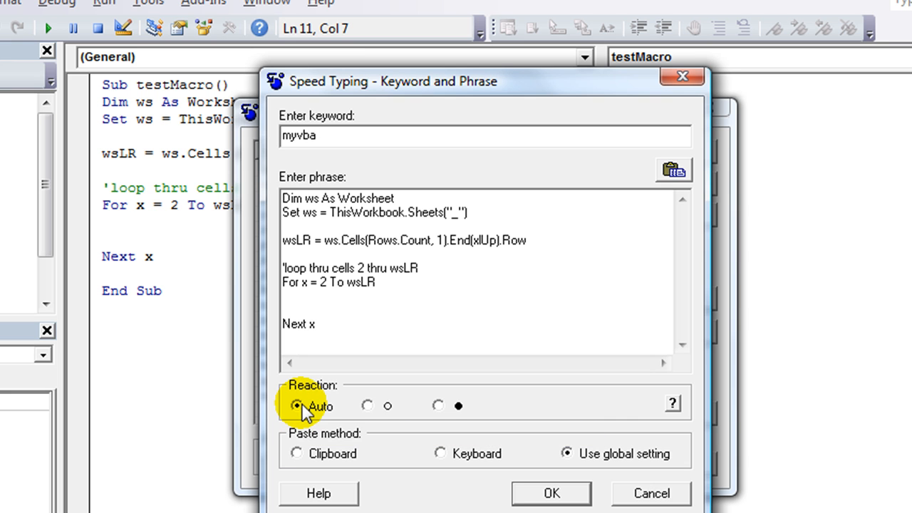
{"action": "mouse_move", "coordinate": [305, 406]}
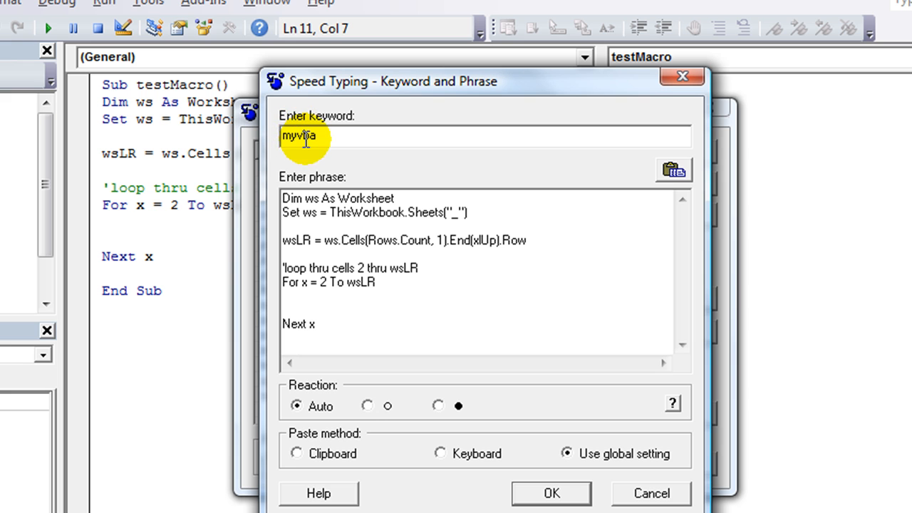
{"action": "mouse_move", "coordinate": [378, 185]}
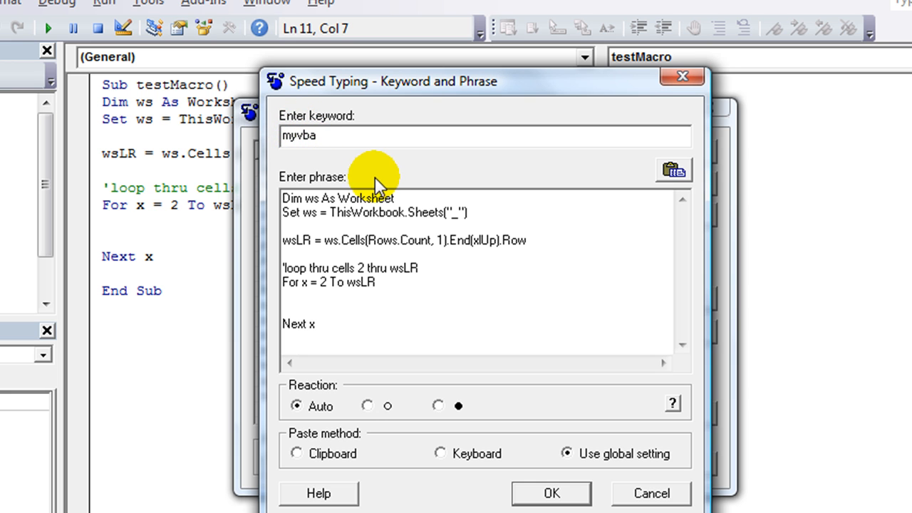
{"action": "mouse_move", "coordinate": [88, 121]}
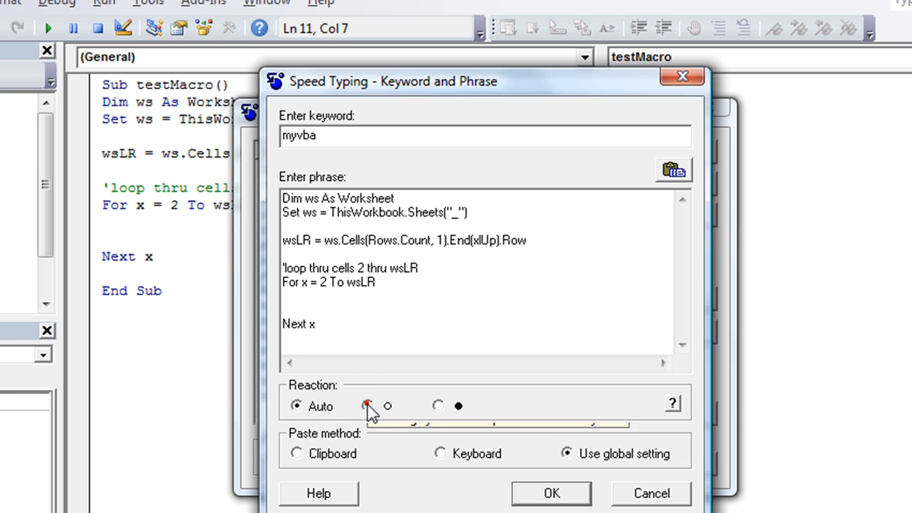
Step: Set the keyword's Reaction so it expands automatically
{"action": "left_click", "coordinate": [365, 405]}
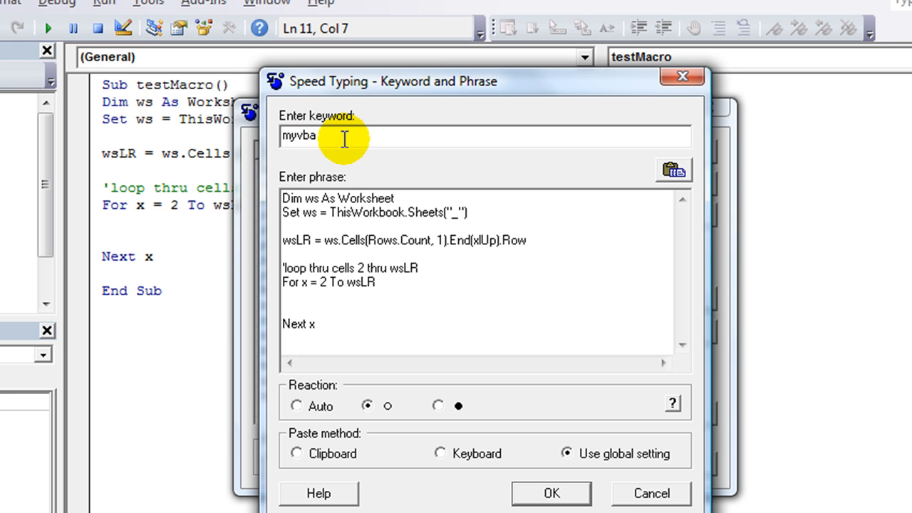
{"action": "mouse_move", "coordinate": [226, 143]}
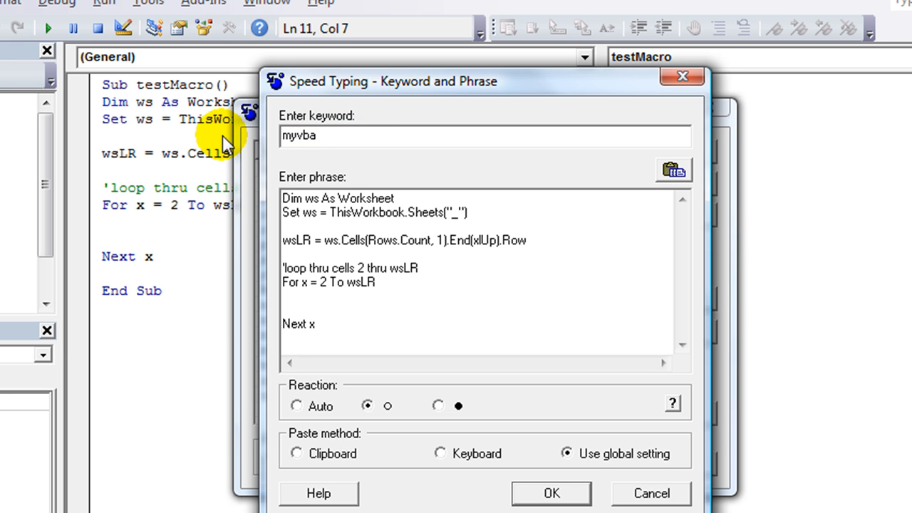
{"action": "mouse_move", "coordinate": [278, 188]}
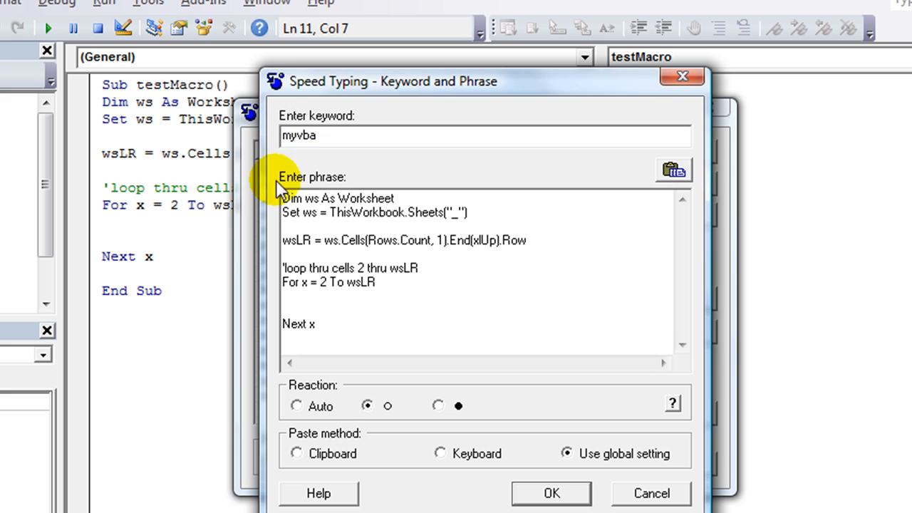
{"action": "mouse_move", "coordinate": [434, 407]}
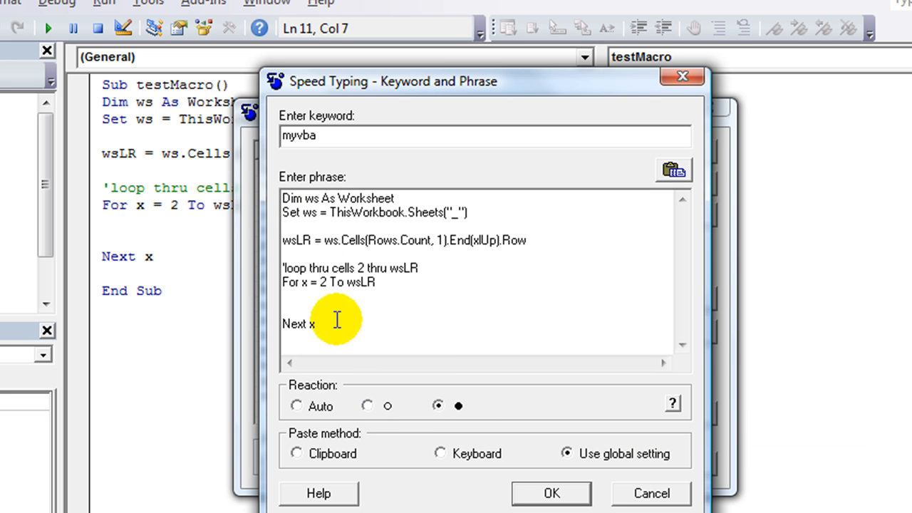
{"action": "mouse_move", "coordinate": [288, 198]}
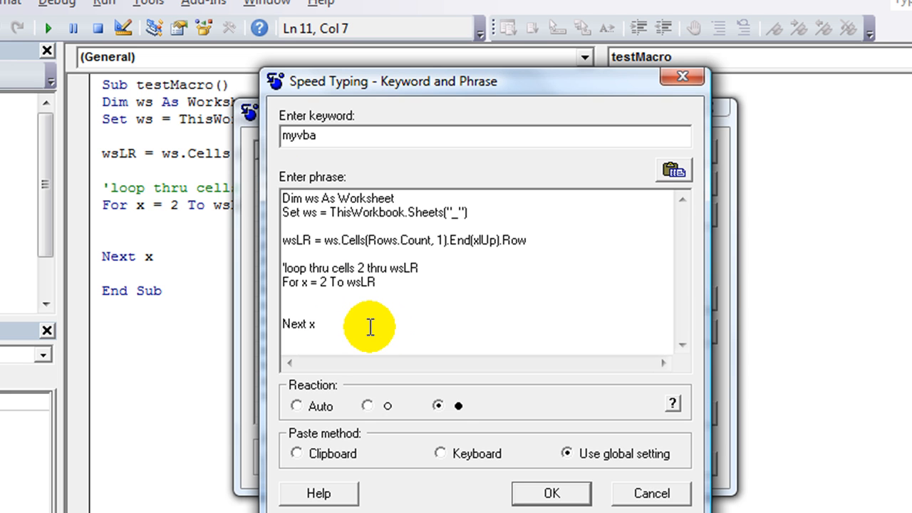
{"action": "mouse_move", "coordinate": [439, 407]}
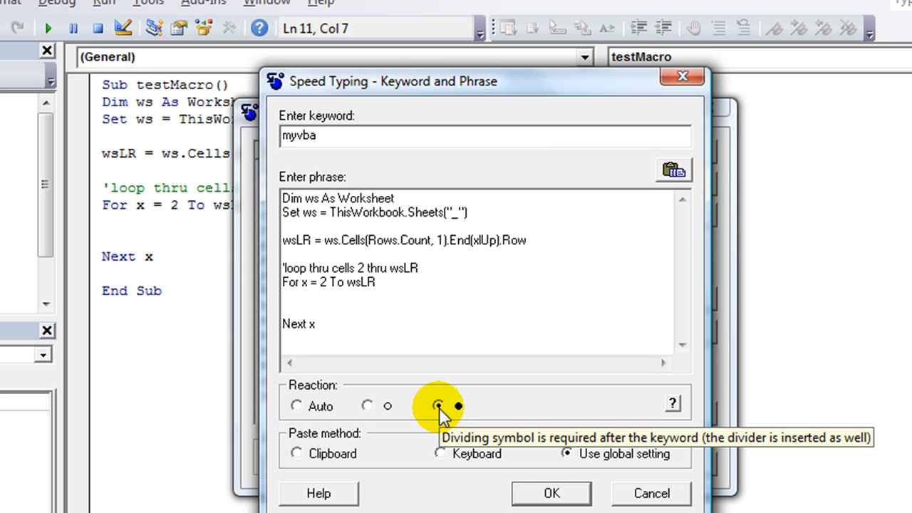
{"action": "mouse_move", "coordinate": [319, 412]}
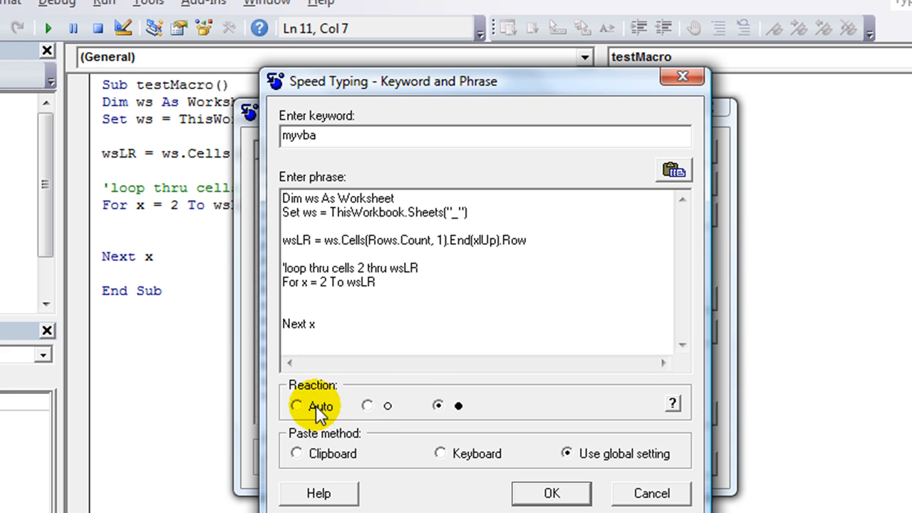
{"action": "left_click", "coordinate": [297, 405]}
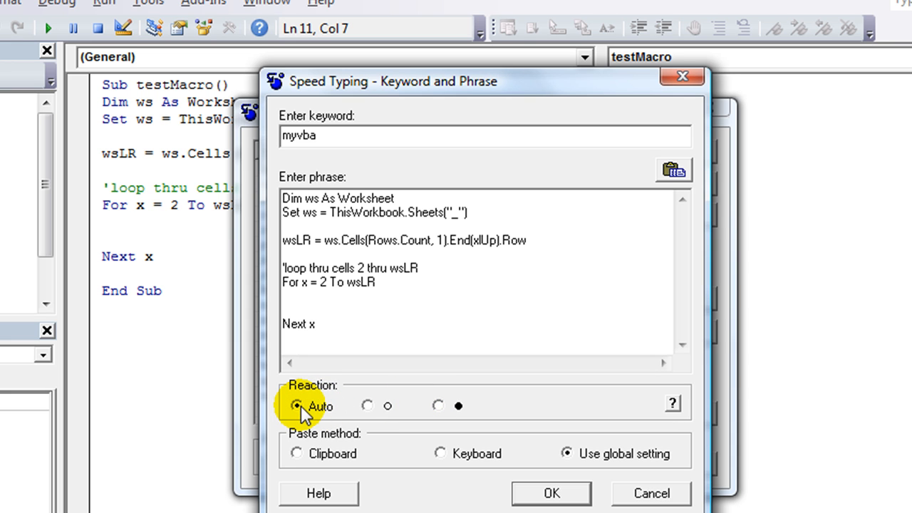
{"action": "mouse_move", "coordinate": [506, 496]}
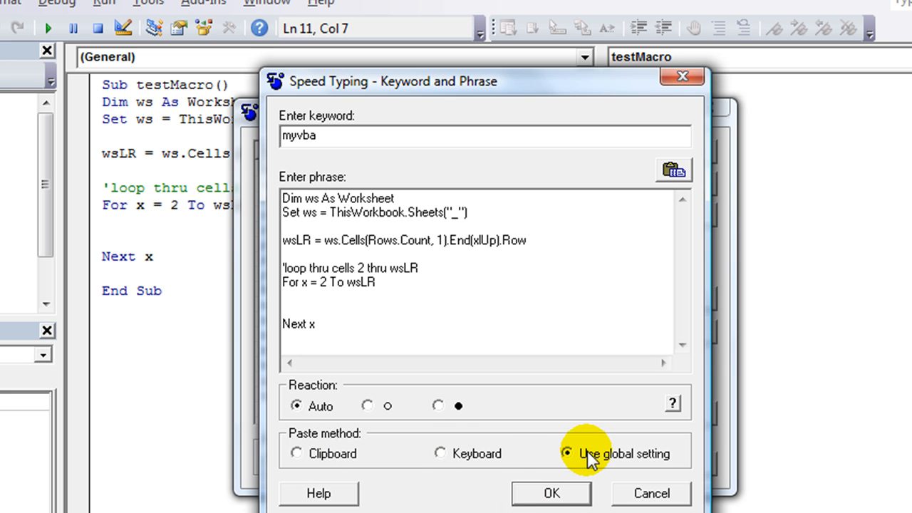
{"action": "mouse_move", "coordinate": [577, 459]}
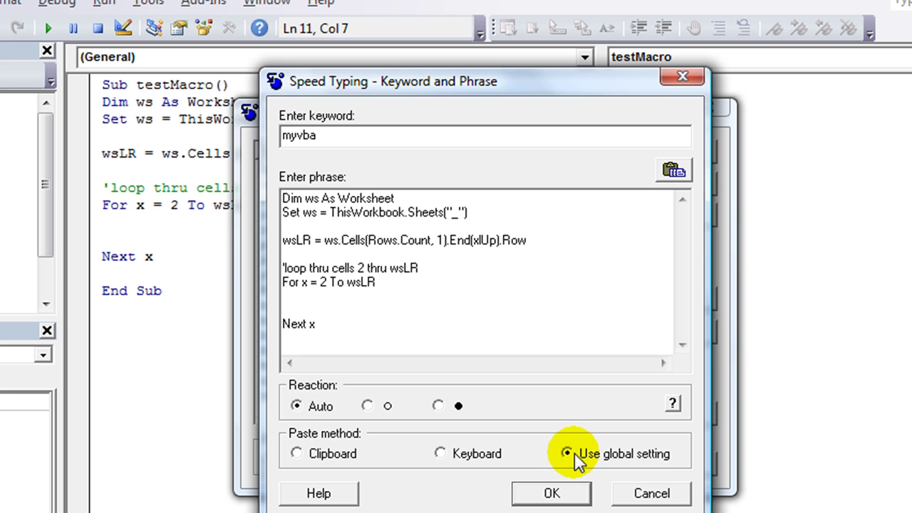
{"action": "mouse_move", "coordinate": [551, 493]}
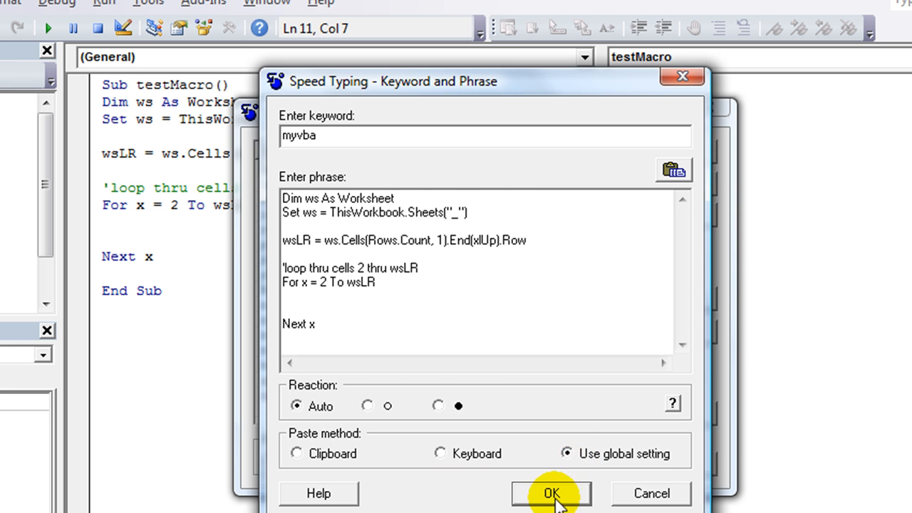
Step: Save the keyword, then start Sub mynewmacro and expand its body into the loop template
{"action": "left_click", "coordinate": [550, 493]}
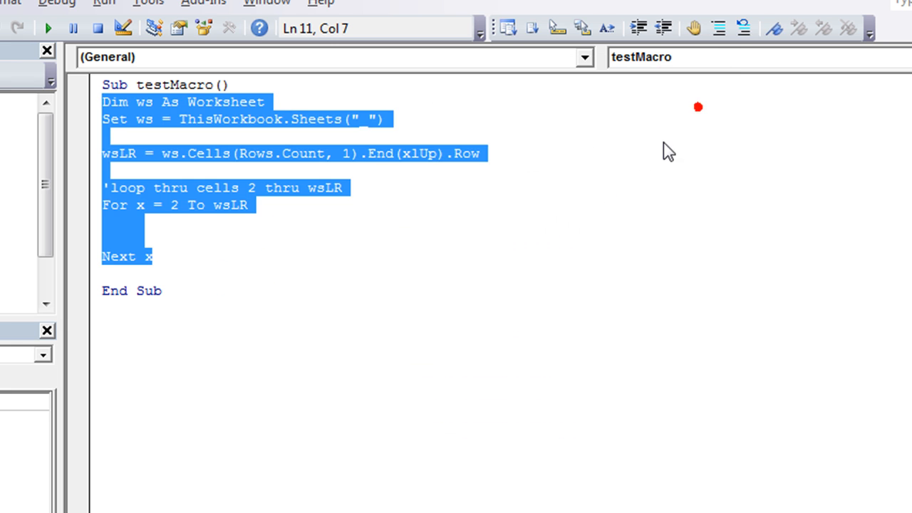
{"action": "key", "text": "Delete"}
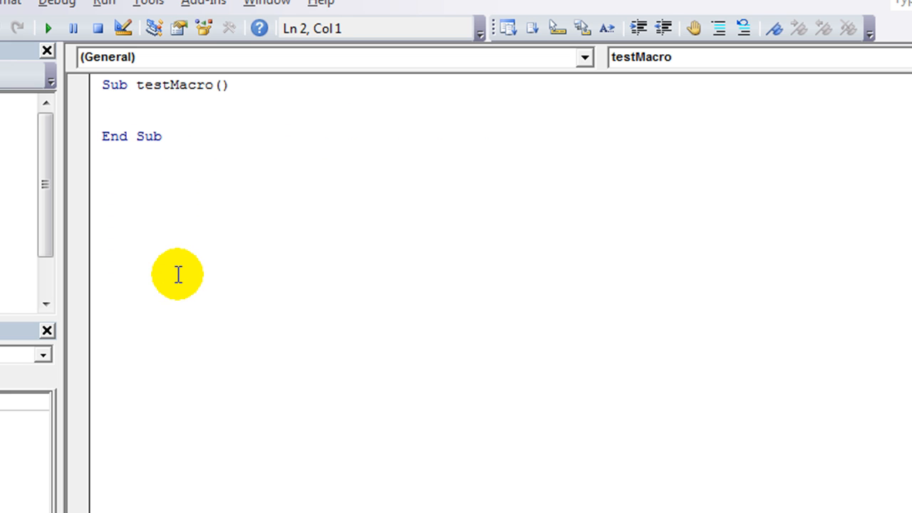
{"action": "type", "text": "my"}
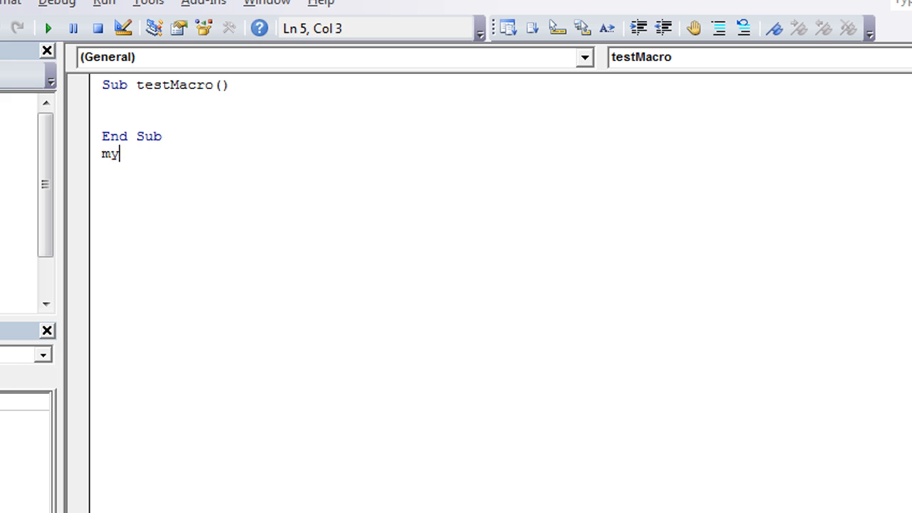
{"action": "type", "text": "sub"}
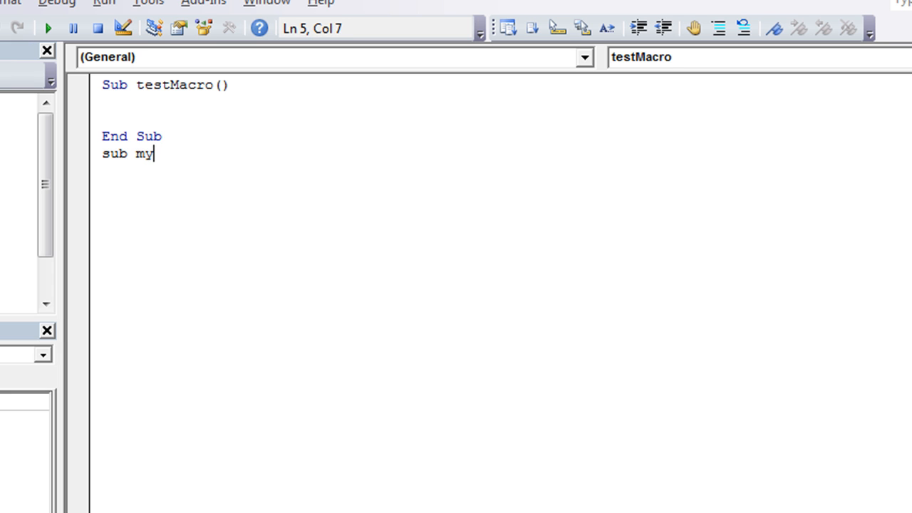
{"action": "type", "text": "newmar"}
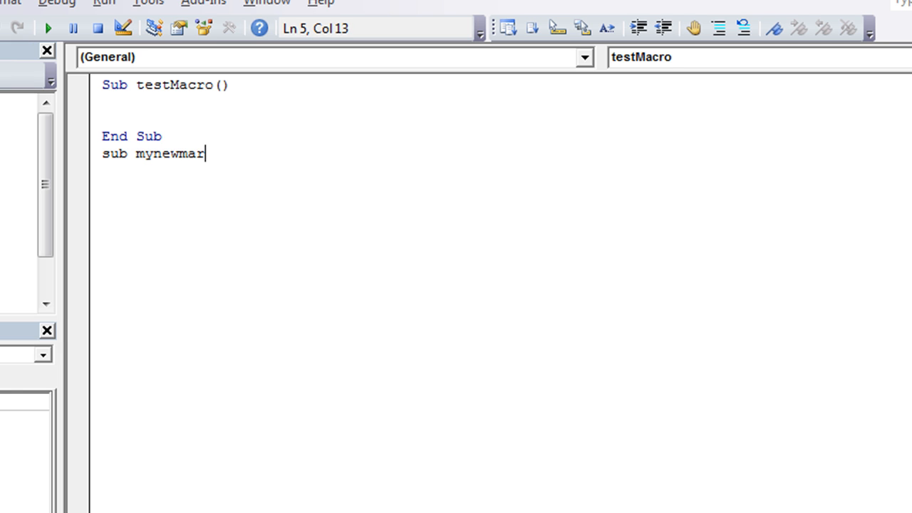
{"action": "key", "text": "Return"}
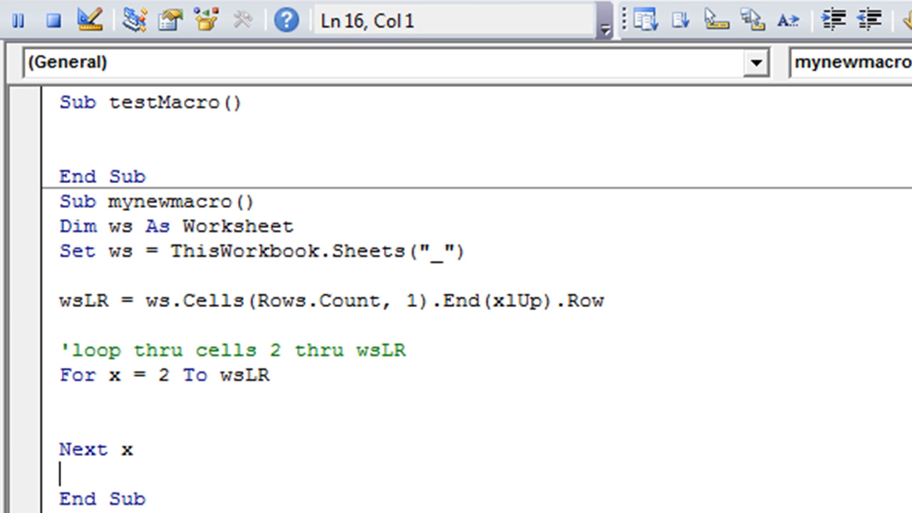
Step: Replace the sheet placeholder with sheet1 and move into the loop body
{"action": "left_click", "coordinate": [433, 251]}
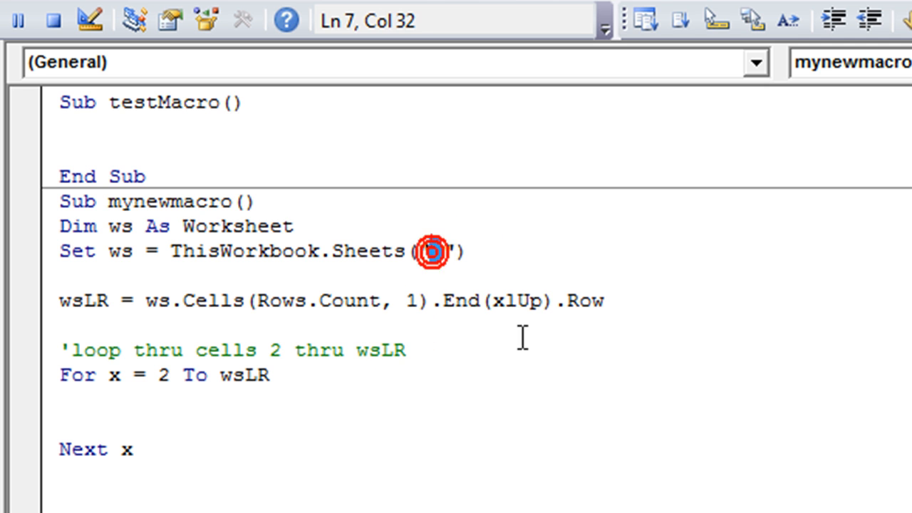
{"action": "type", "text": "sheet1"}
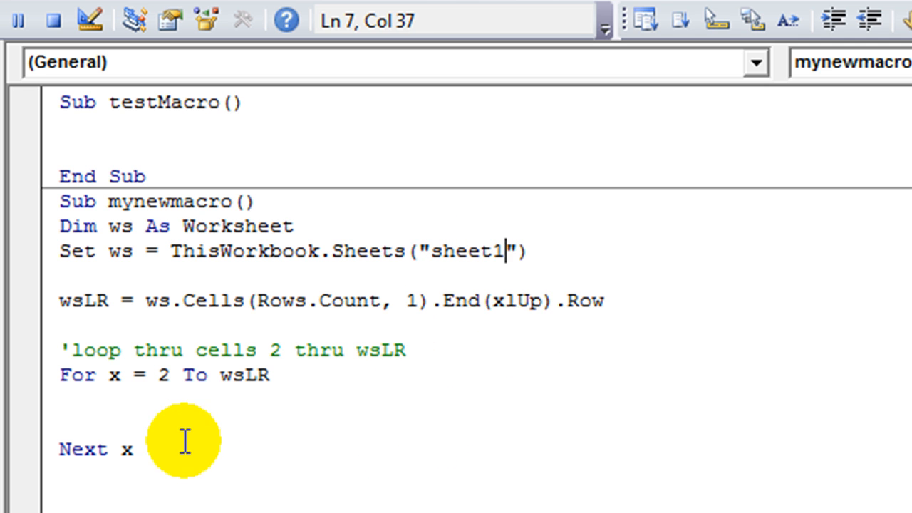
{"action": "left_click", "coordinate": [379, 422]}
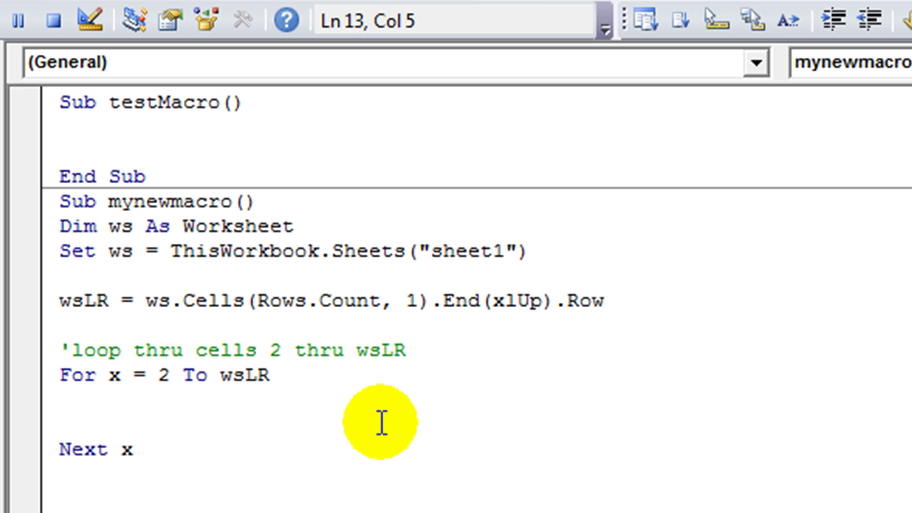
{"action": "left_click", "coordinate": [107, 402]}
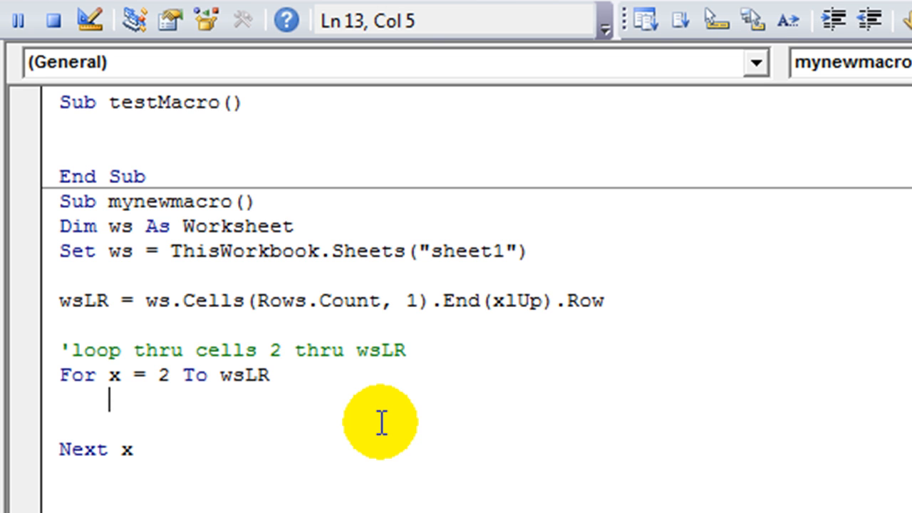
{"action": "type", "text": "cellx"}
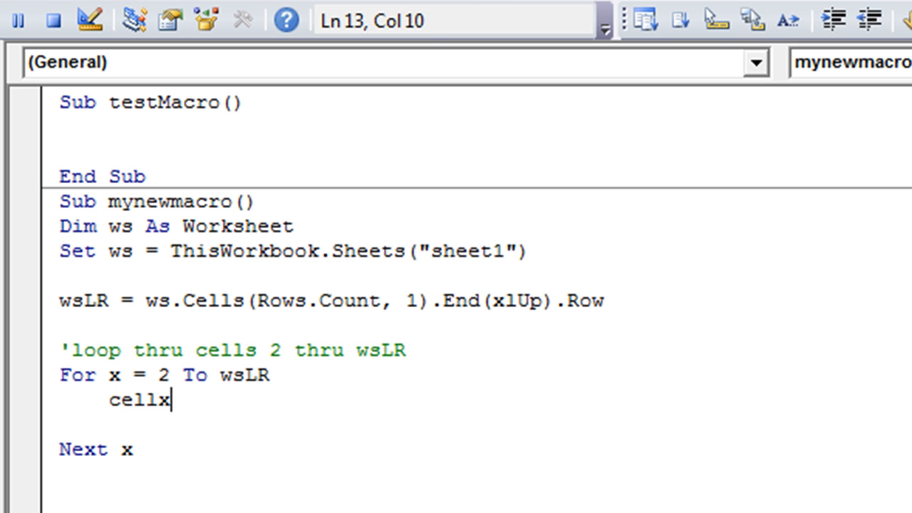
Step: Write ws.Cells(x,1)="flowers" & x to fill column A with flowers plus the row number
{"action": "type", "text": "ws."}
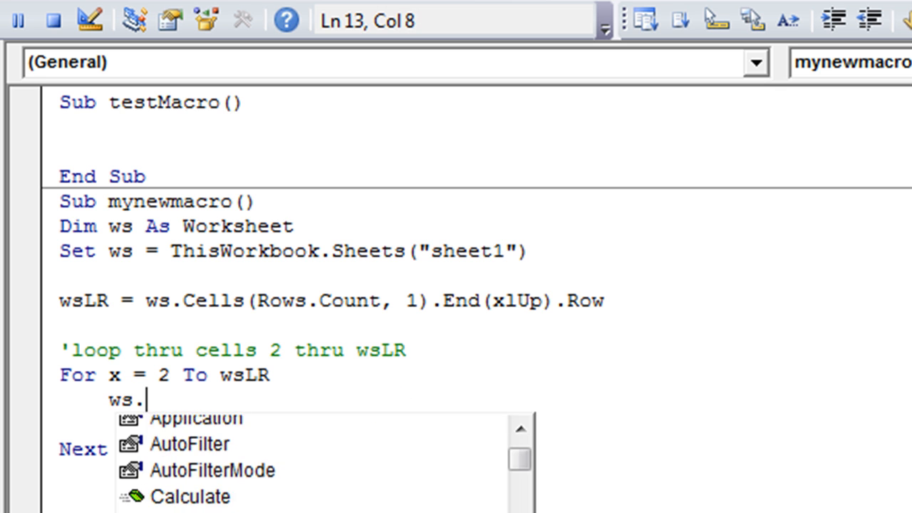
{"action": "type", "text": "Cells(x,1)"}
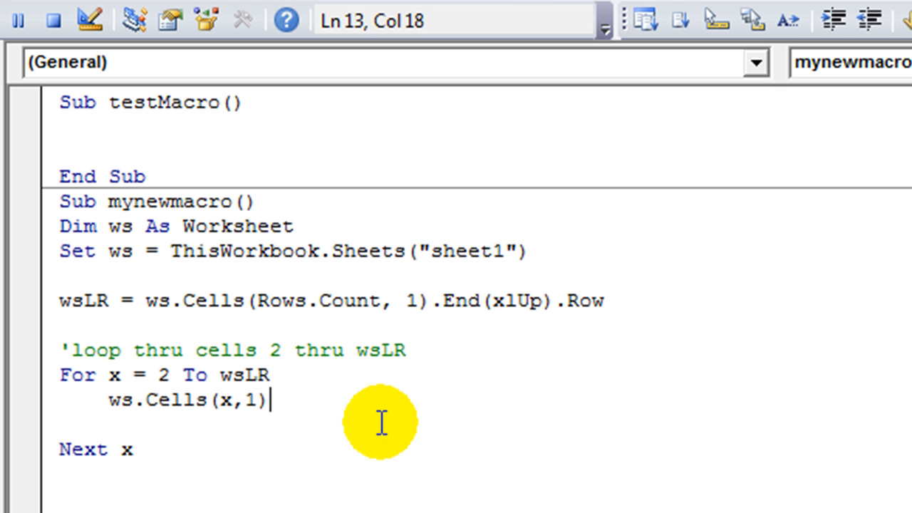
{"action": "type", "text": "="}
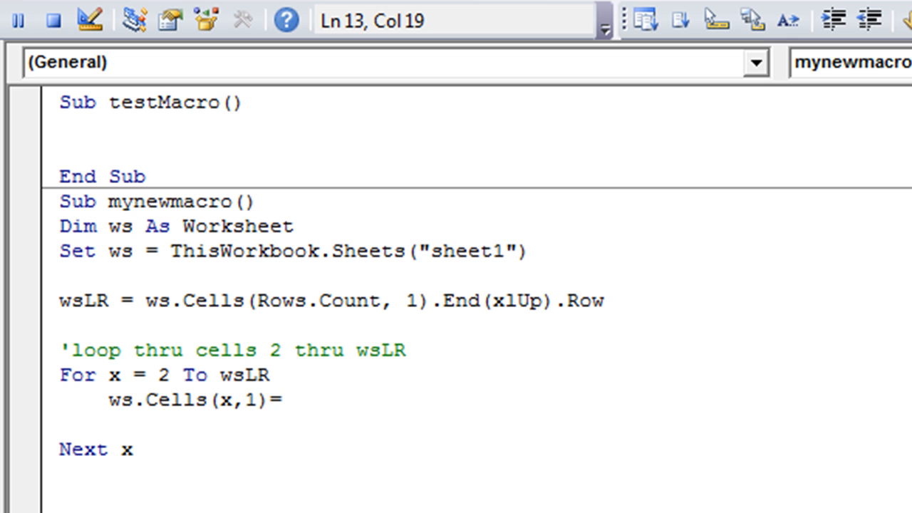
{"action": "type", "text": "\"flowe"}
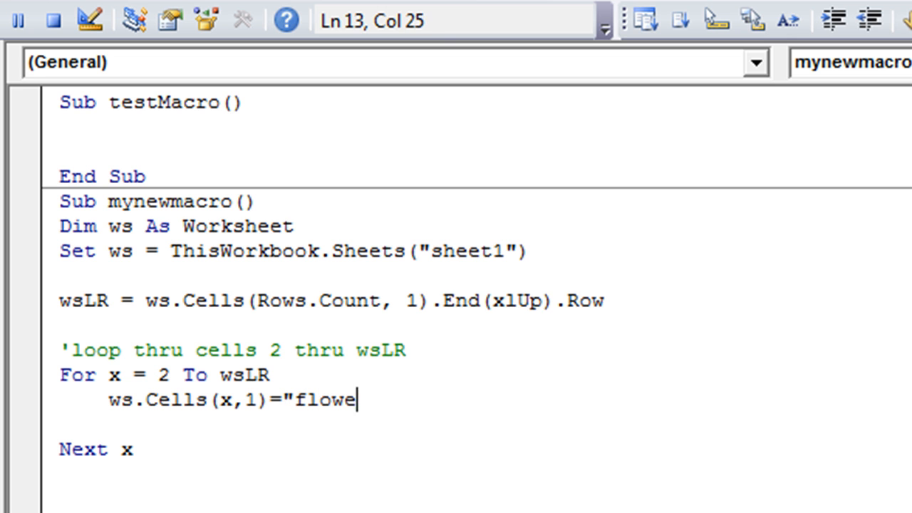
{"action": "type", "text": "rs\" &"}
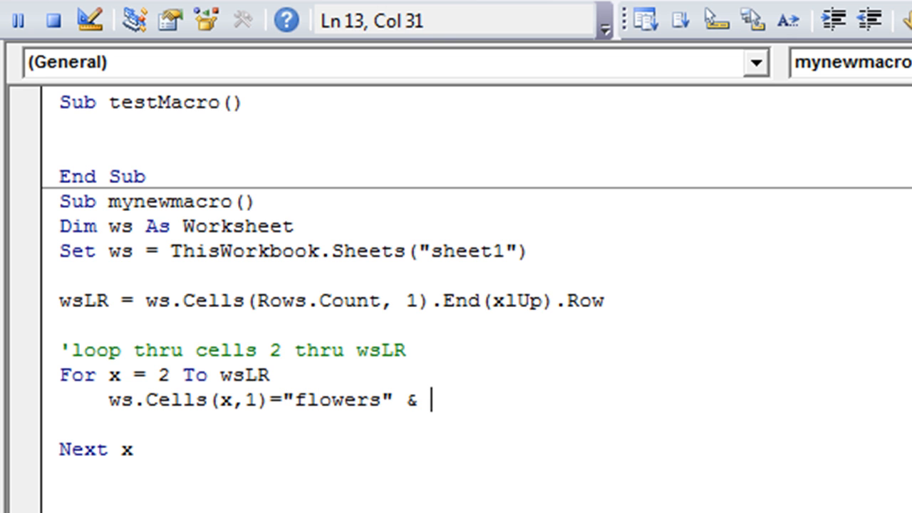
{"action": "type", "text": "x"}
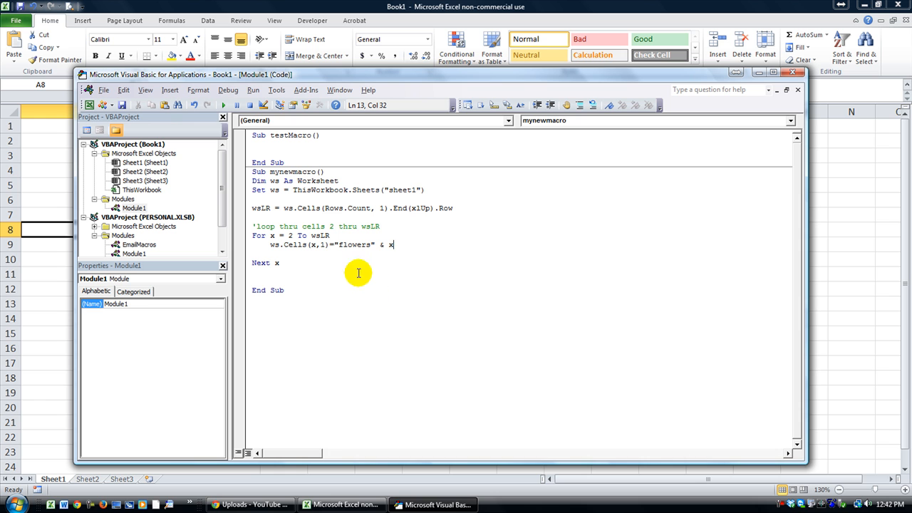
Step: Commit the flowers code line and enter test values 698, sklsjdfl, wkekek into A4:A6
{"action": "key", "text": "enter"}
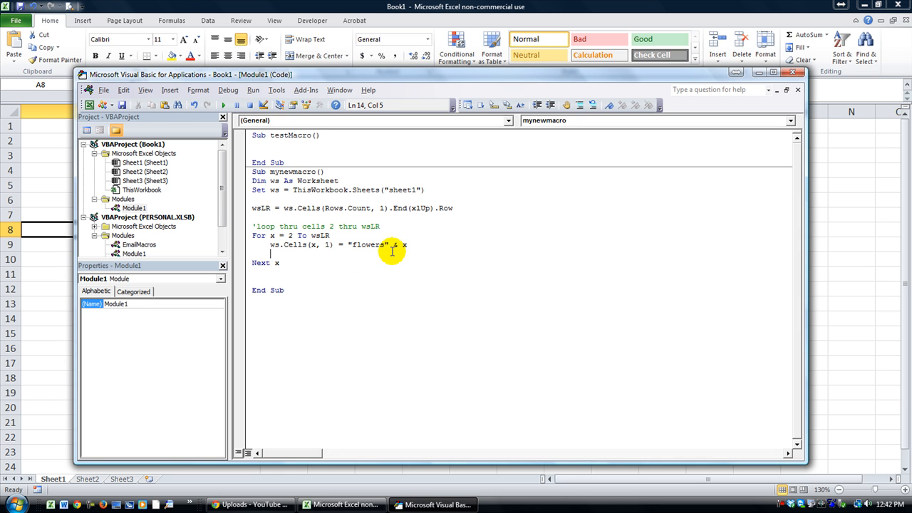
{"action": "mouse_move", "coordinate": [46, 155]}
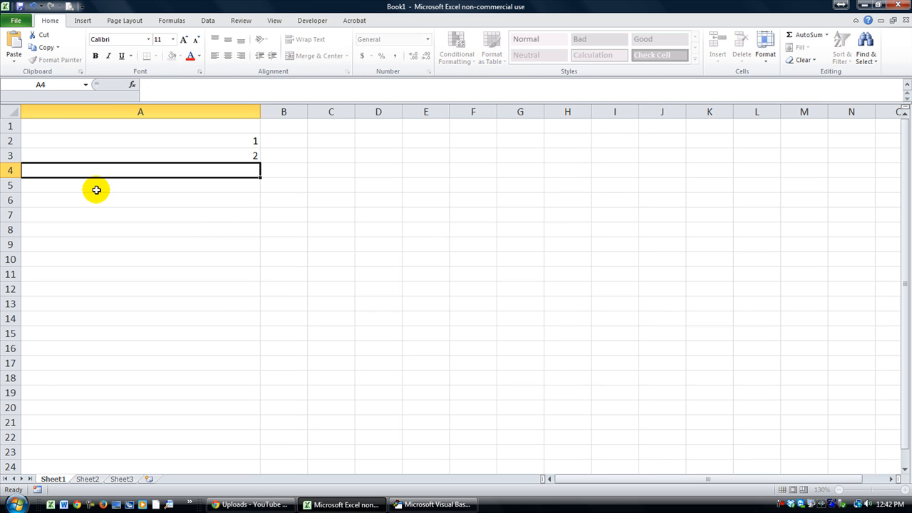
{"action": "type", "text": "sklsjdfl"}
{"action": "left_click", "coordinate": [141, 201]}
{"action": "type", "text": "wkekek"}
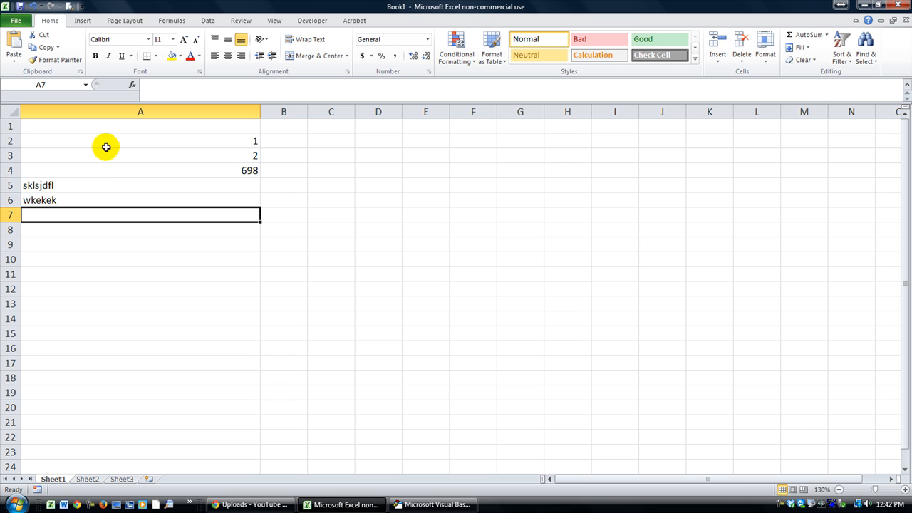
{"action": "left_click", "coordinate": [139, 244]}
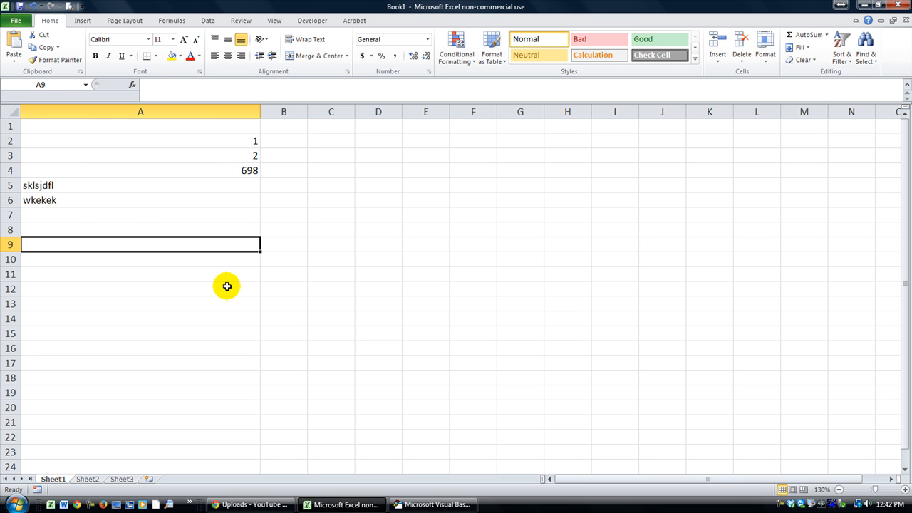
{"action": "left_click", "coordinate": [435, 505]}
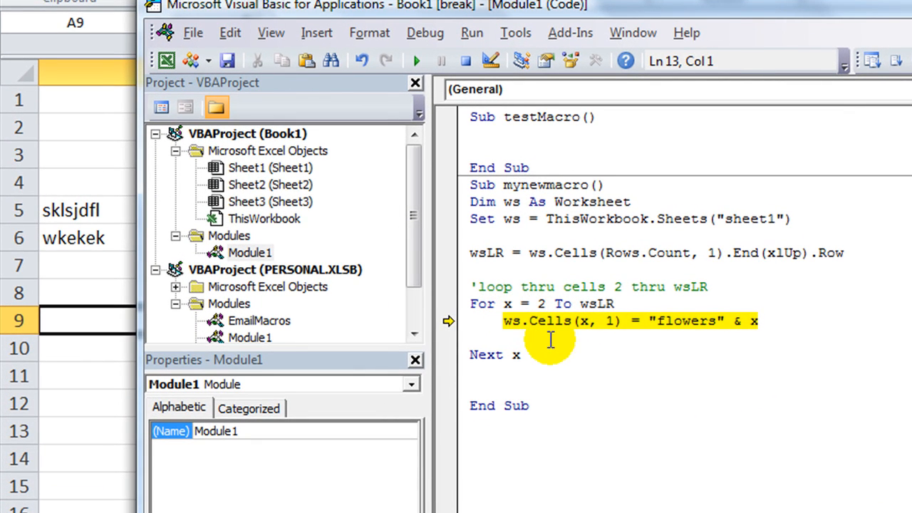
Step: Finish running mynewmacro so A2:A6 read flowers2–flowers6, then return to the code below Next x
{"action": "key", "text": "F8"}
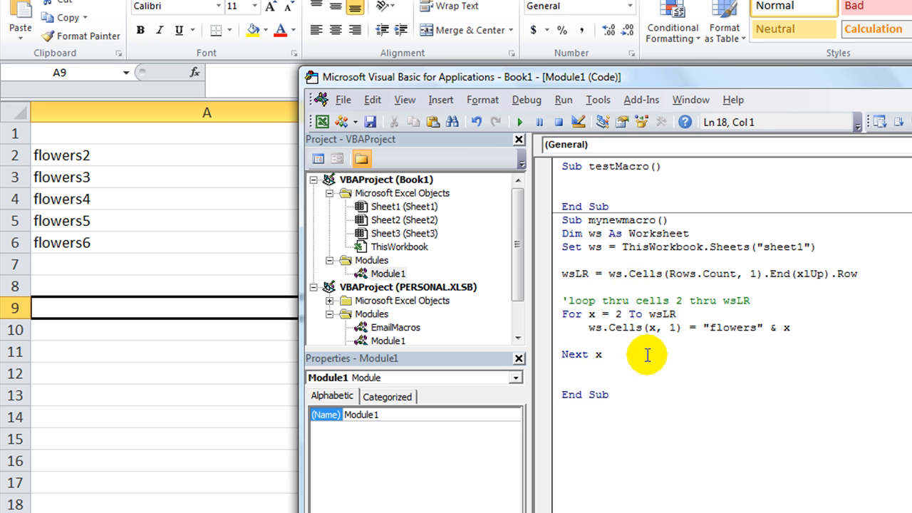
{"action": "left_click", "coordinate": [670, 327]}
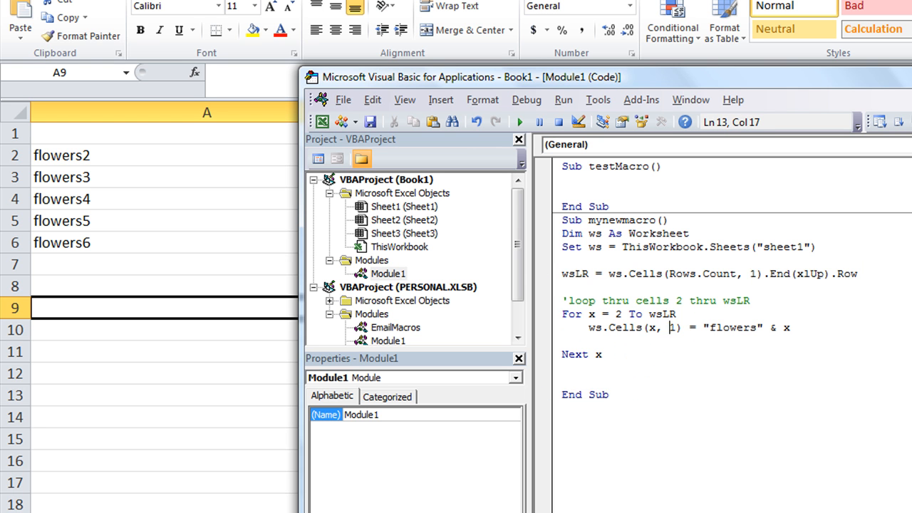
{"action": "left_click", "coordinate": [563, 368]}
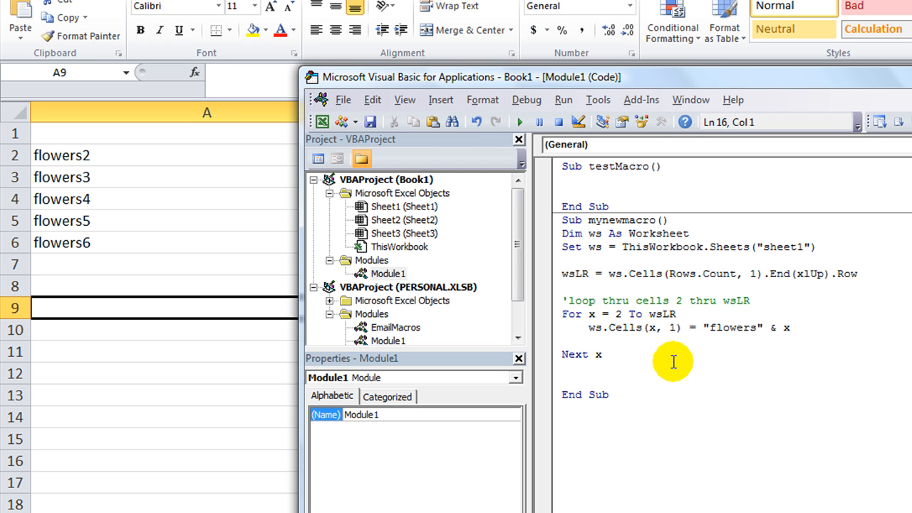
{"action": "left_click", "coordinate": [562, 367]}
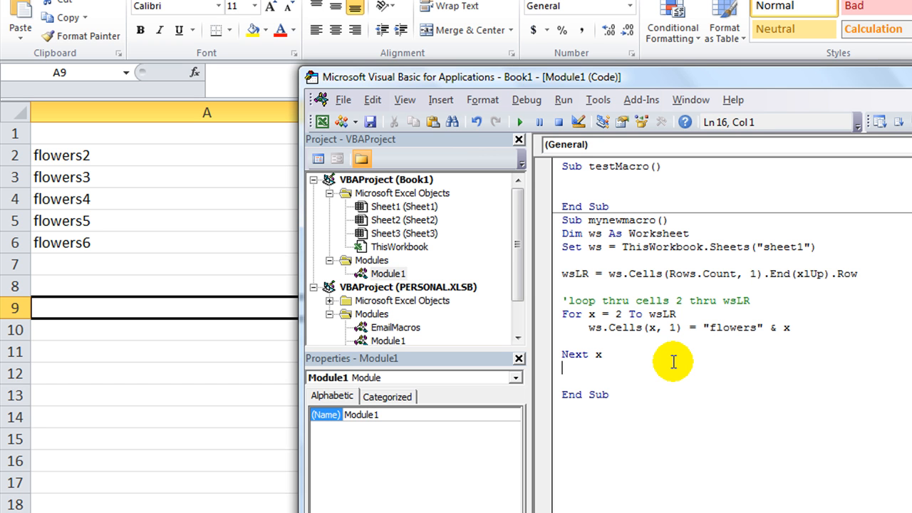